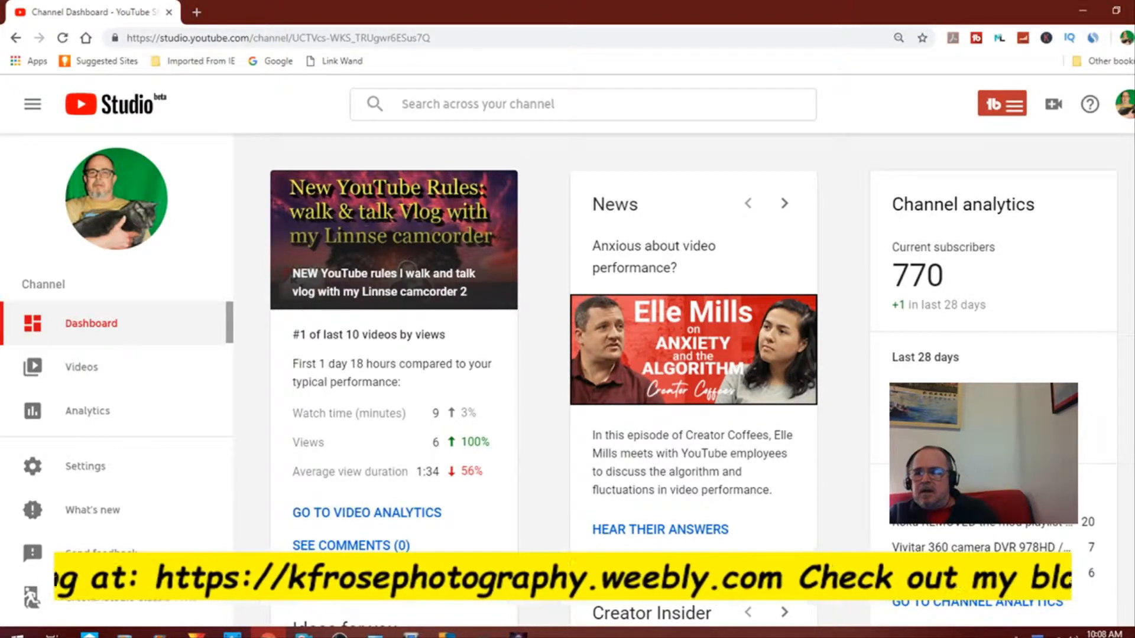
- Open the TubeBuddy menu from the Studio top bar, showing its popular tools
scroll(down, 3)
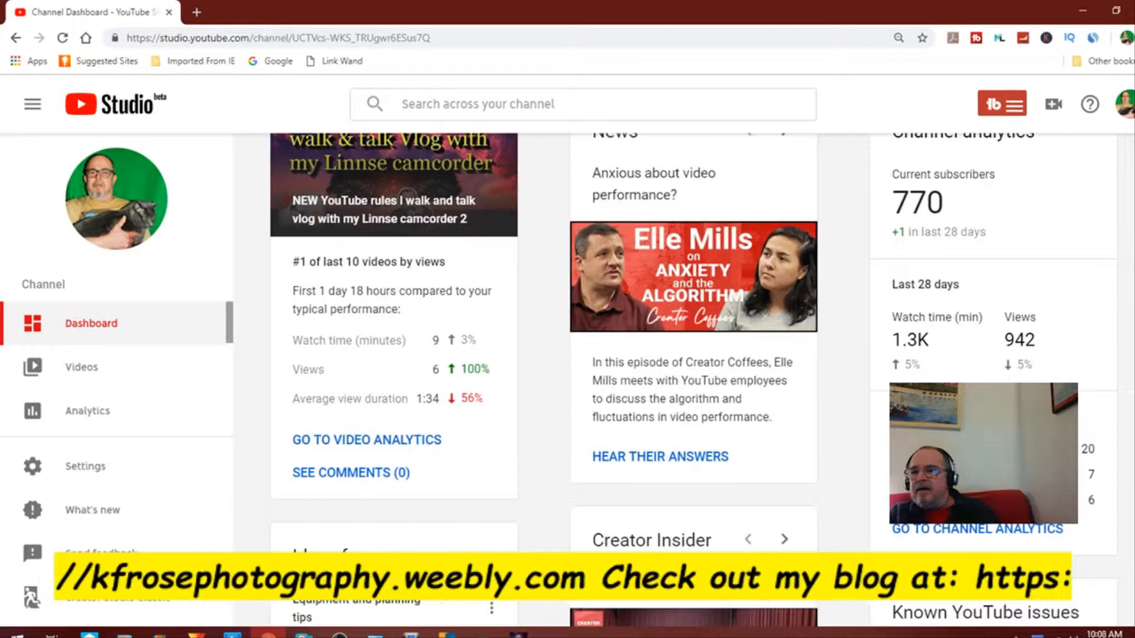
scroll(up, 3)
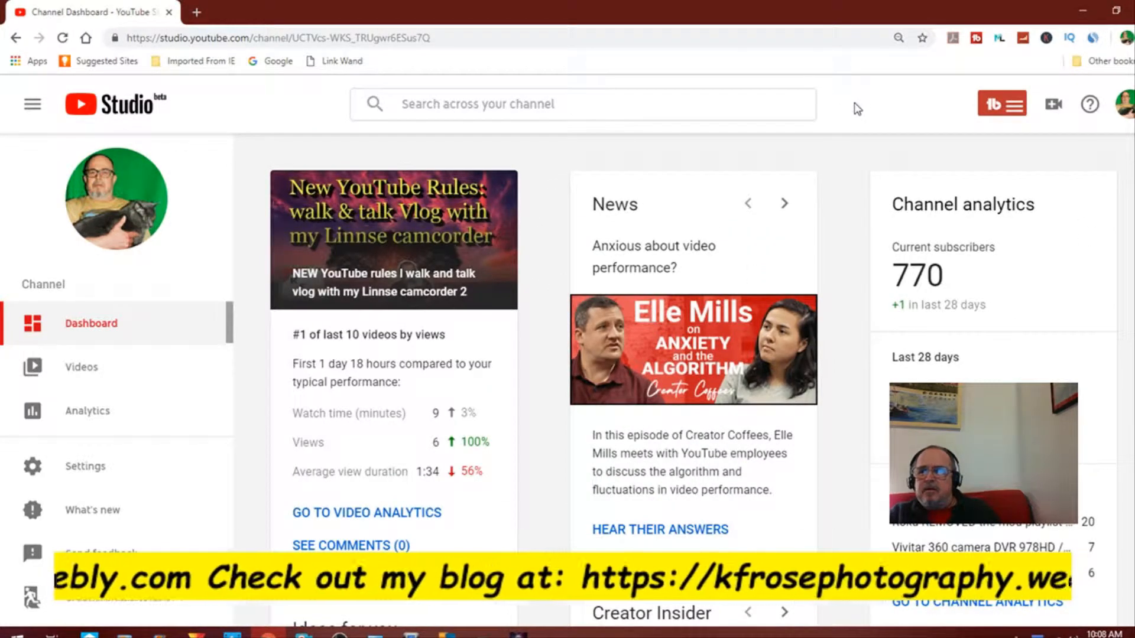
scroll(down, 3)
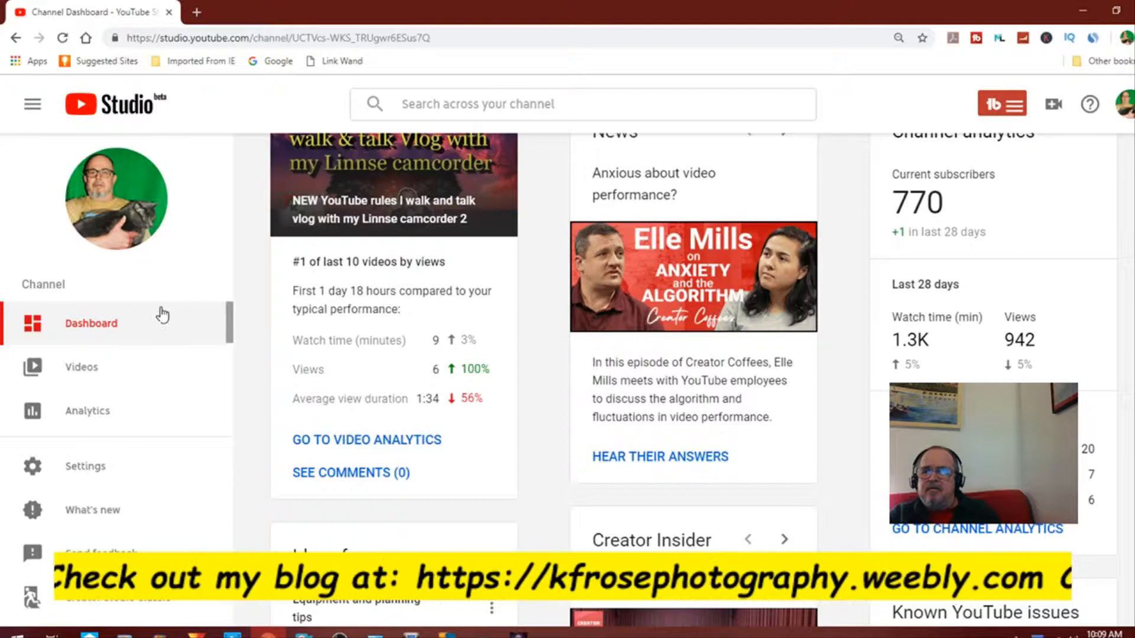
scroll(up, 3)
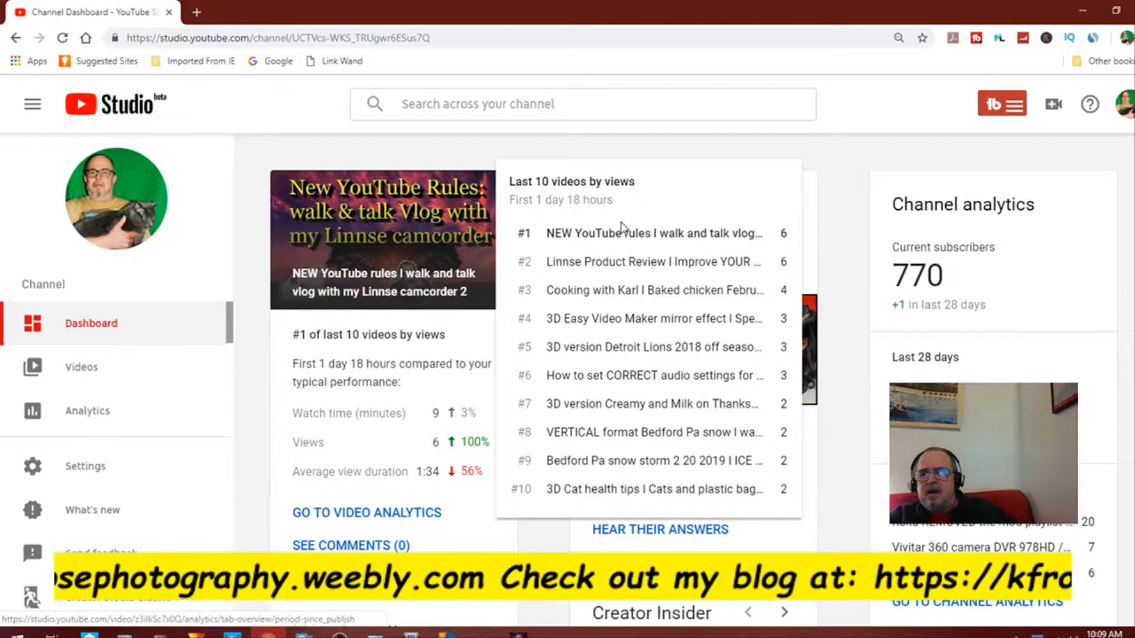
mouse_move(494, 341)
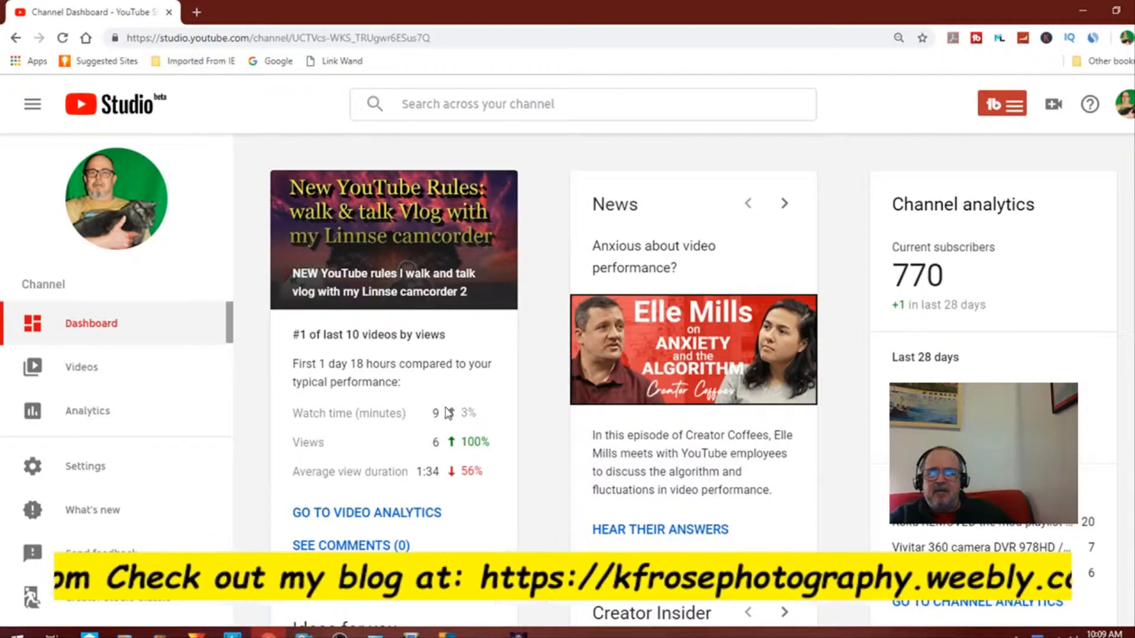
mouse_move(436, 413)
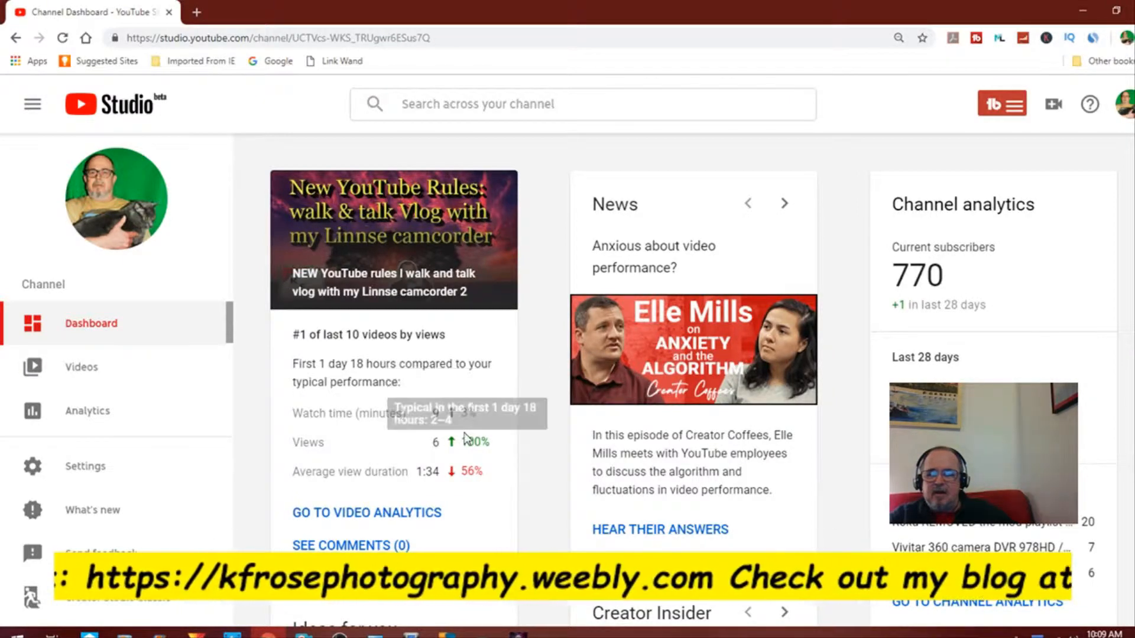
mouse_move(464, 468)
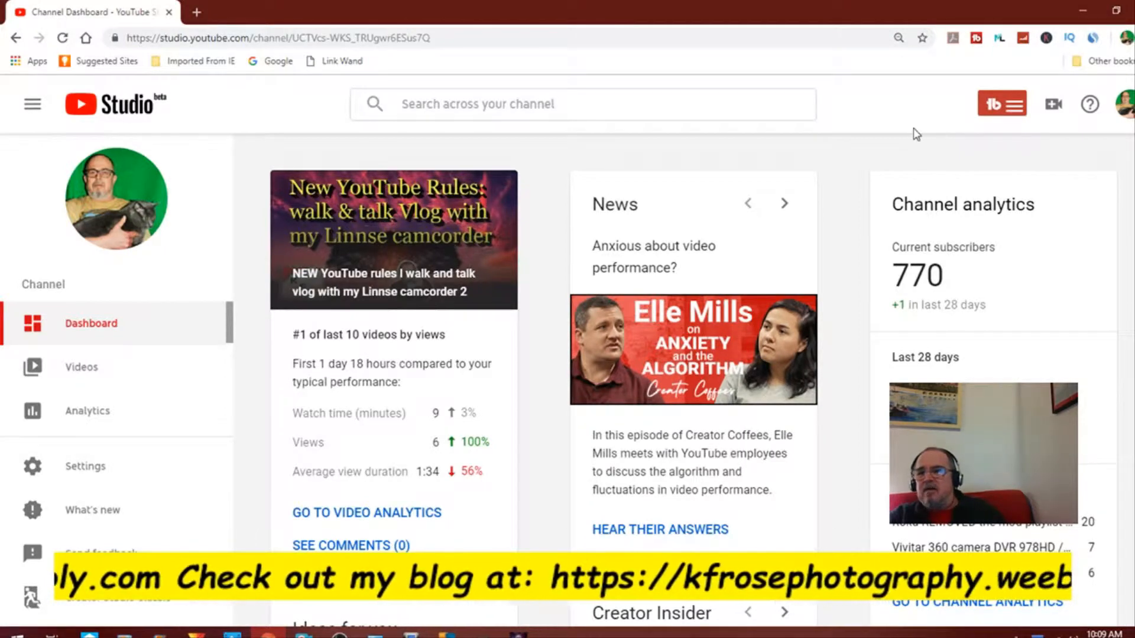
click(992, 103)
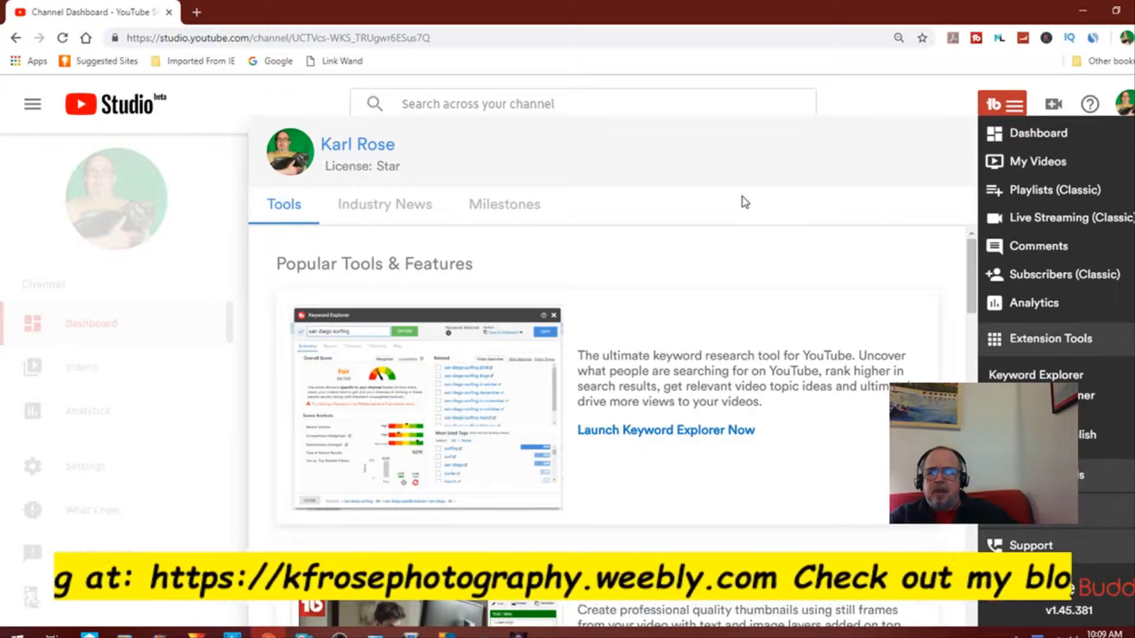
mouse_move(773, 190)
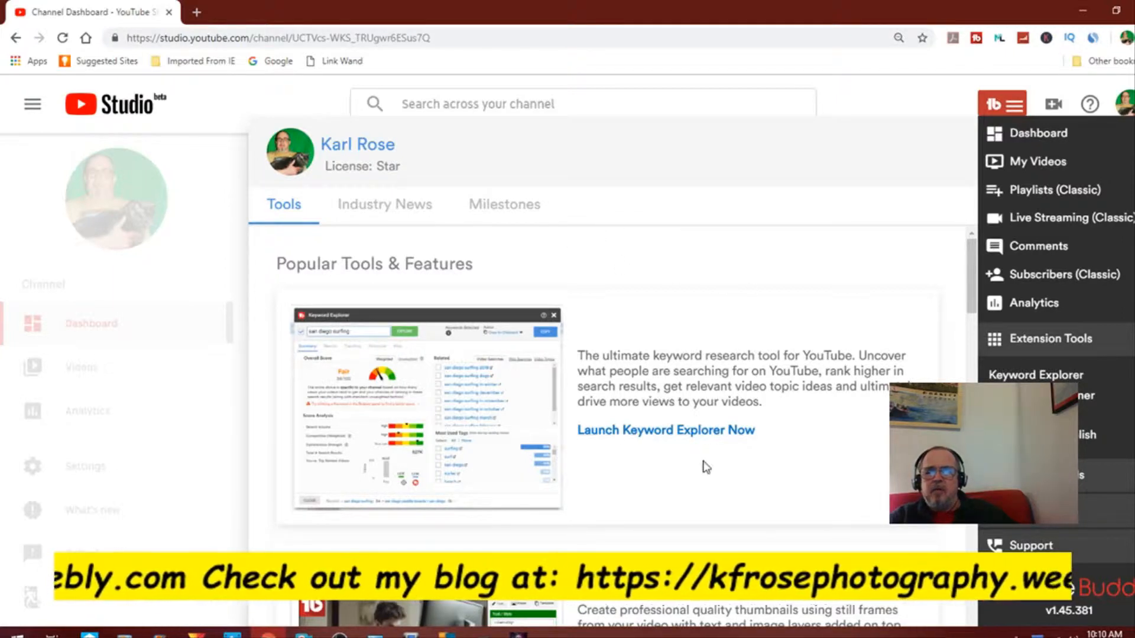
mouse_move(697, 451)
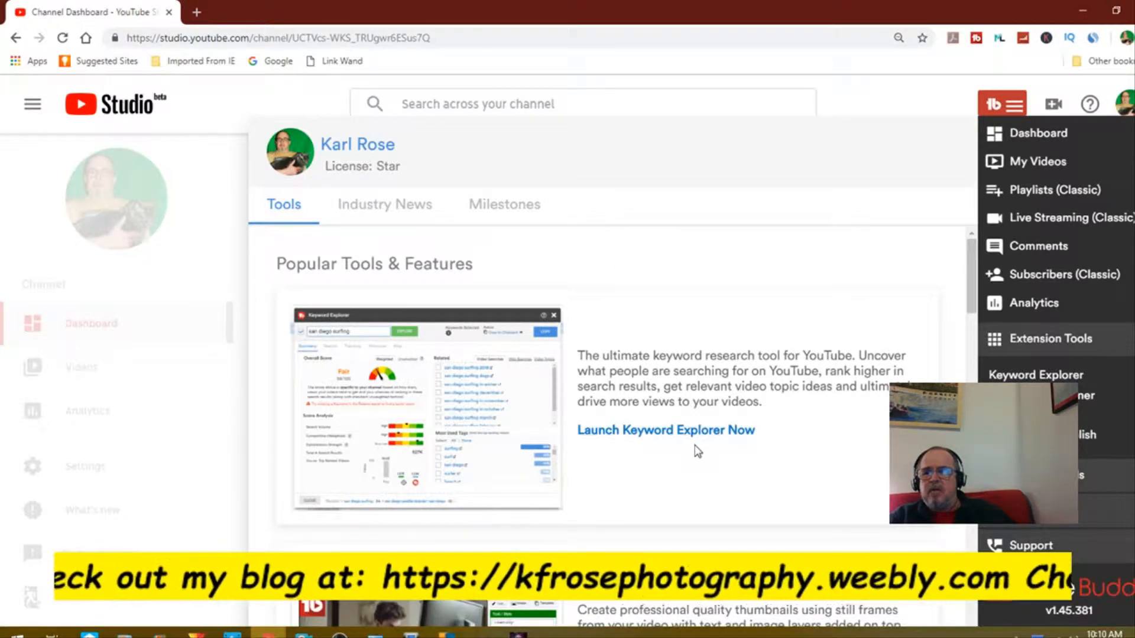
mouse_move(384, 204)
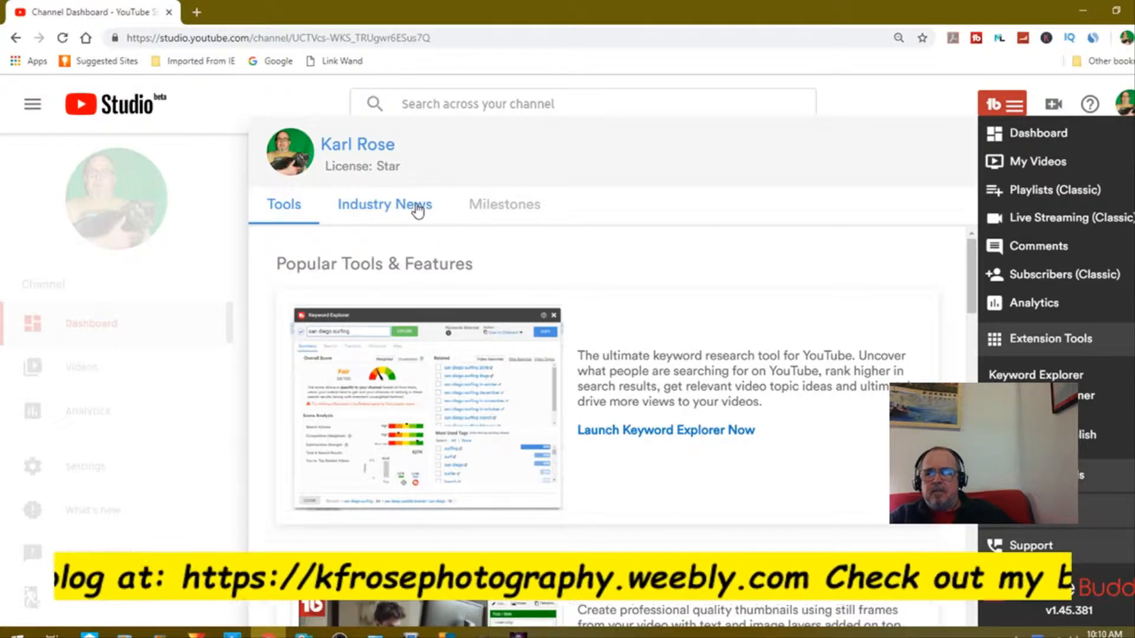
- Browse the TubeBuddy Industry News articles, then switch to the Milestones section
click(384, 204)
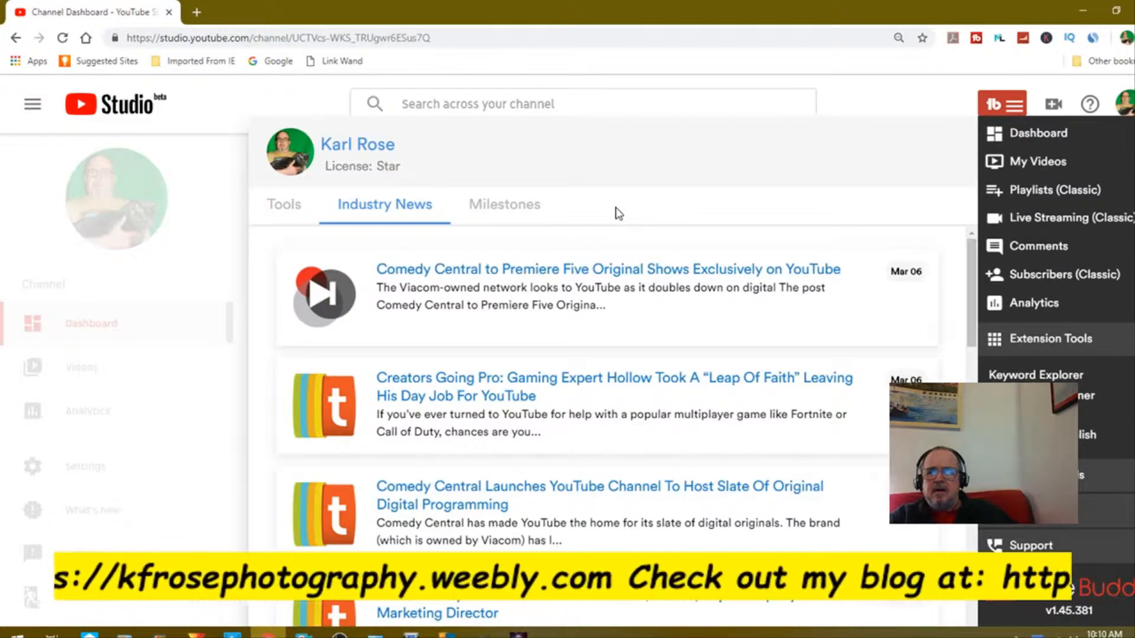
mouse_move(664, 352)
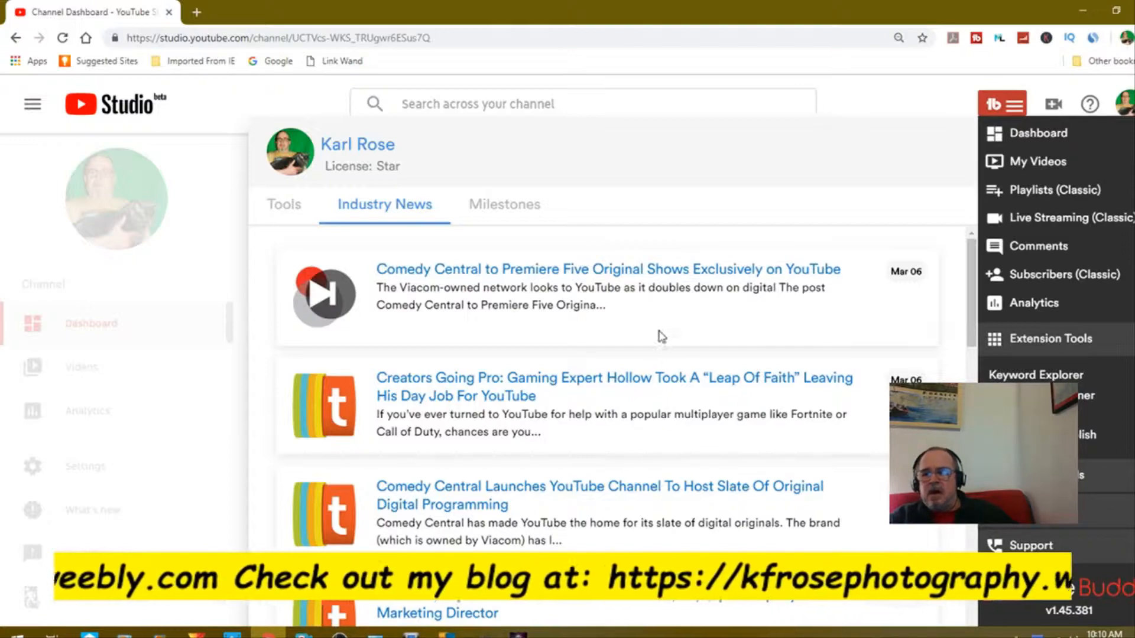
scroll(down, 3)
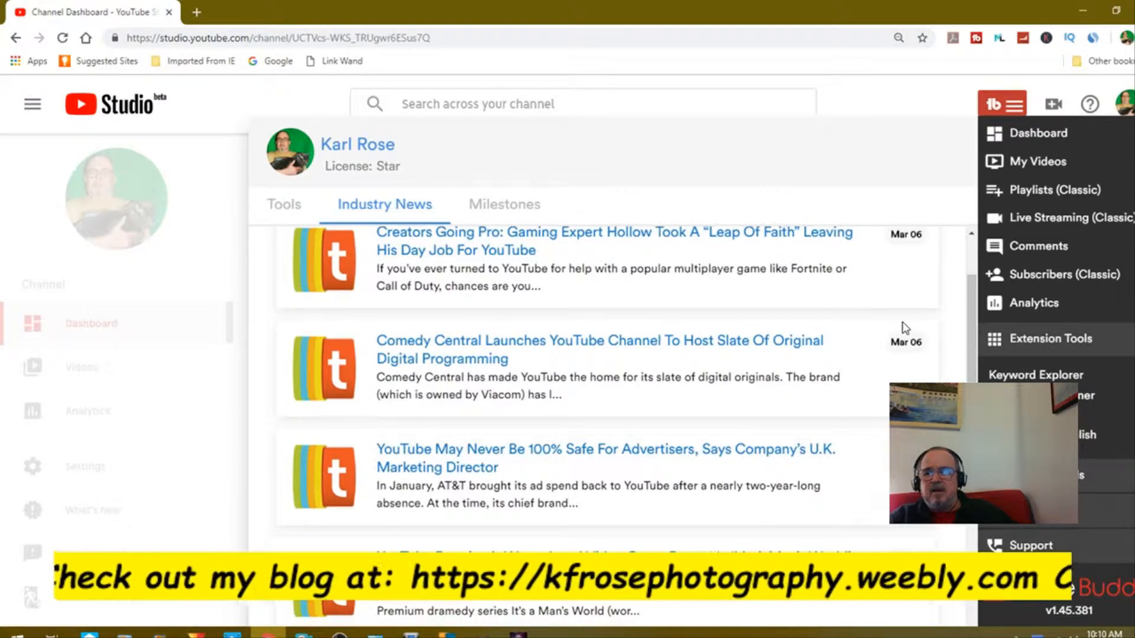
scroll(down, 3)
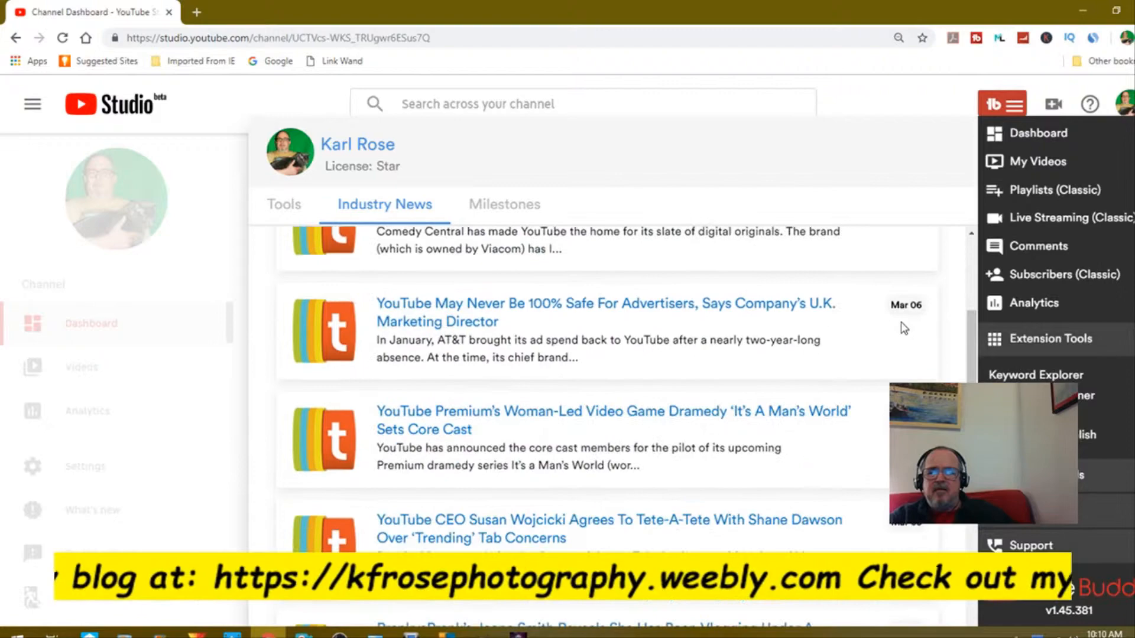
scroll(down, 3)
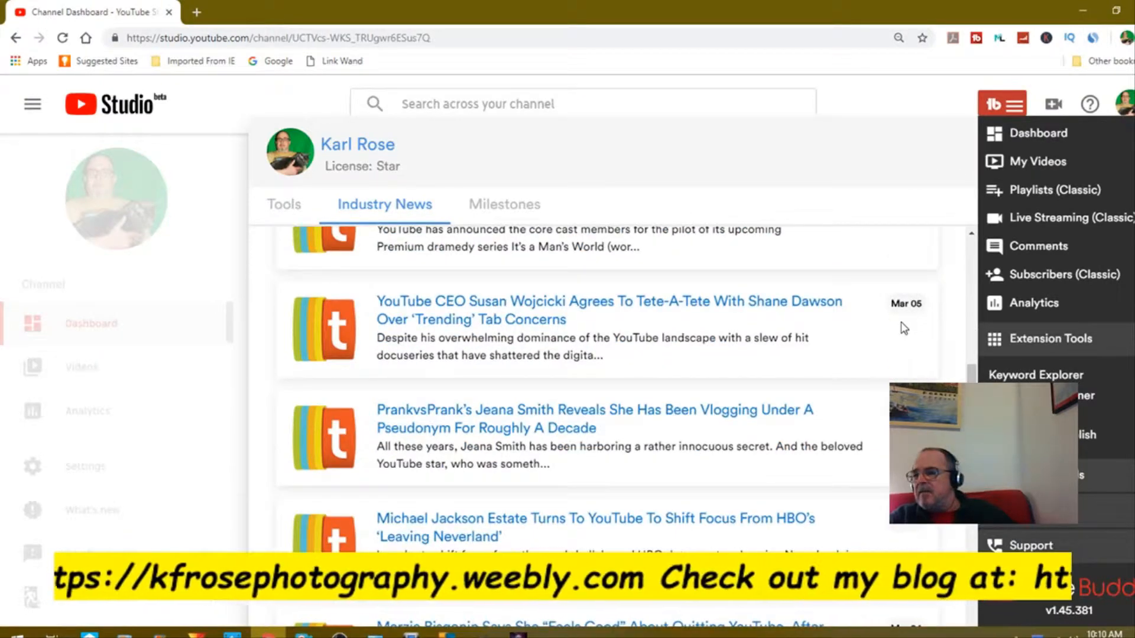
scroll(down, 3)
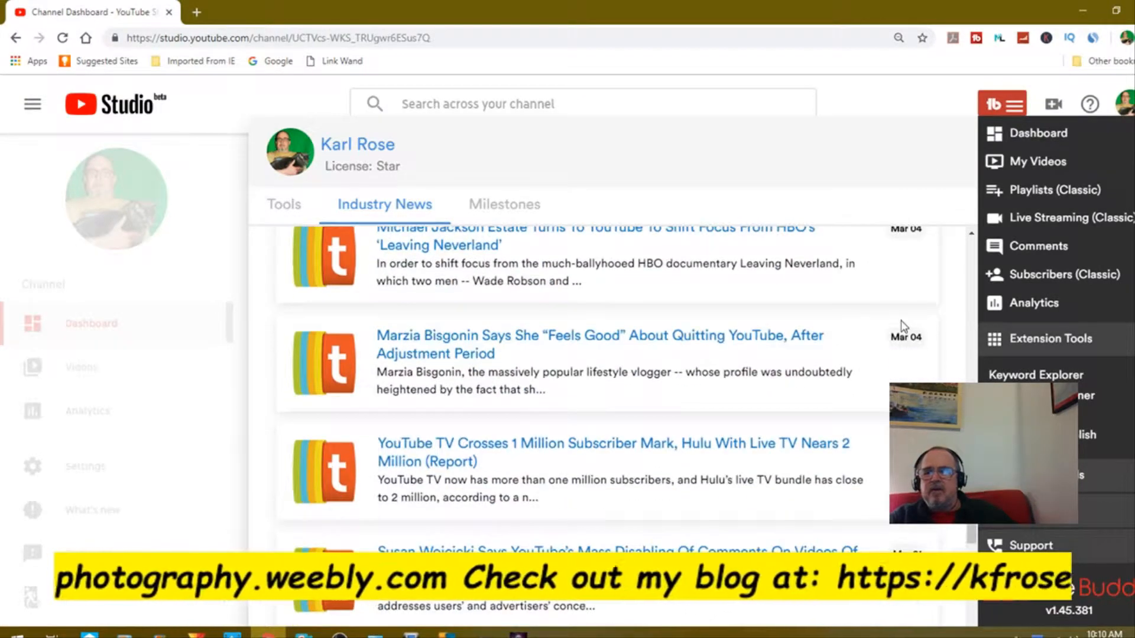
scroll(up, 3)
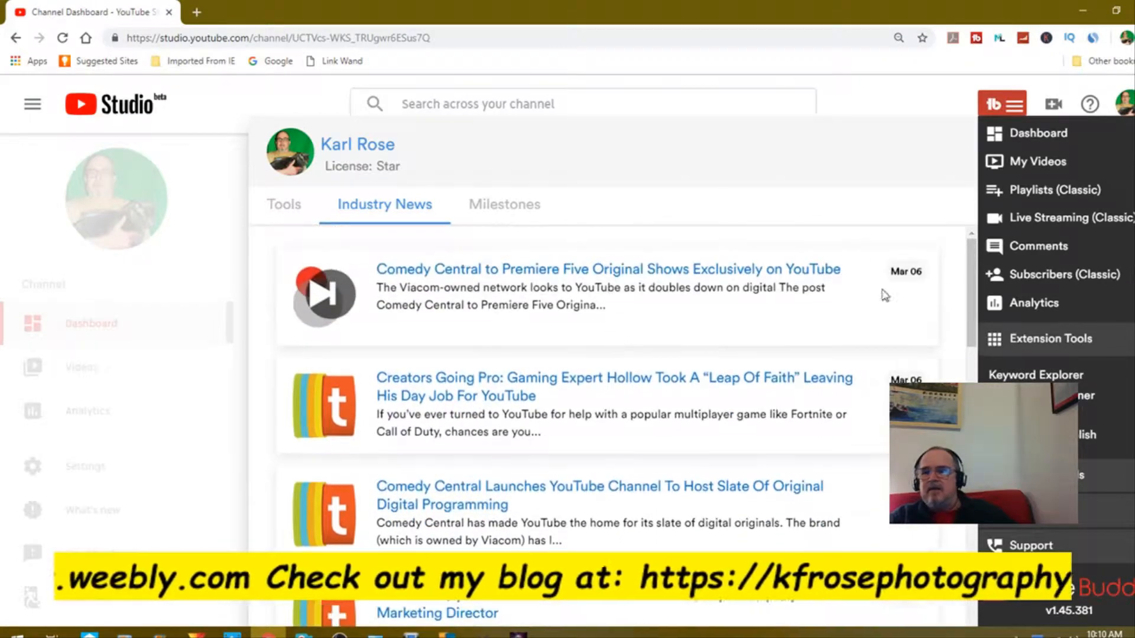
click(504, 204)
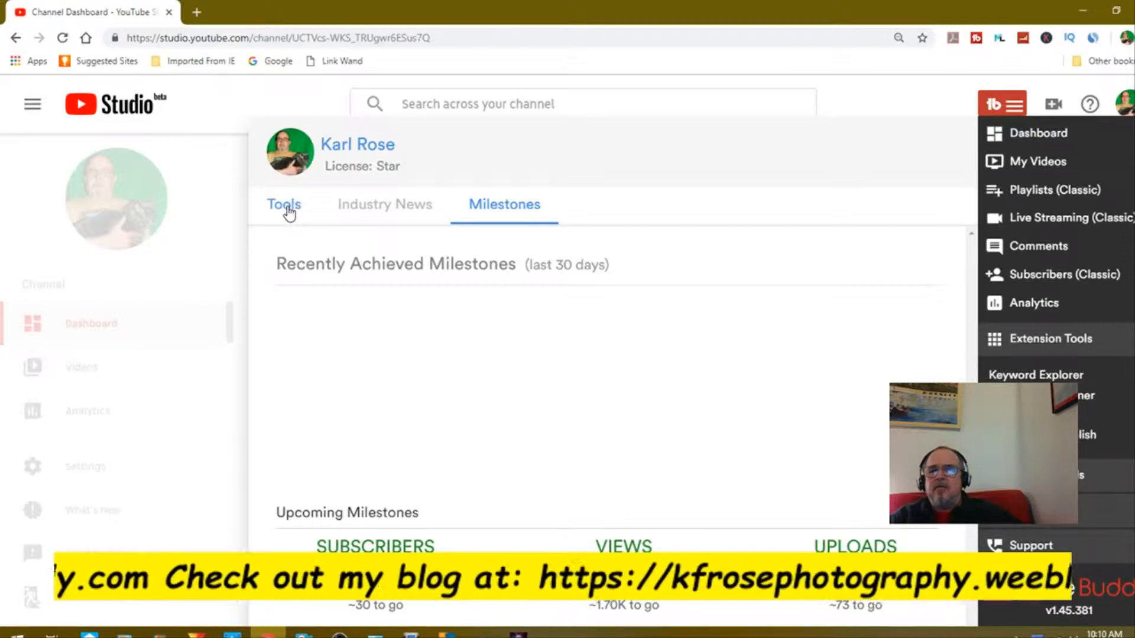
- Return to TubeBuddy's Tools tab listing the popular tools
click(284, 204)
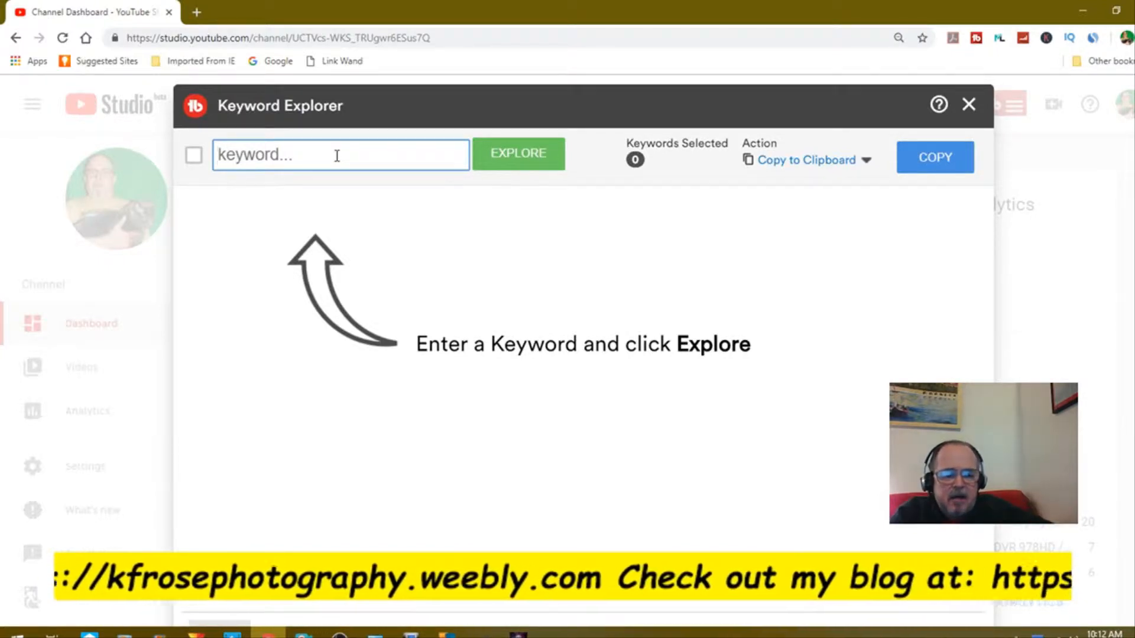
- Explore the keyword 'how to use tube keyword research' in Keyword Explorer
text(h)
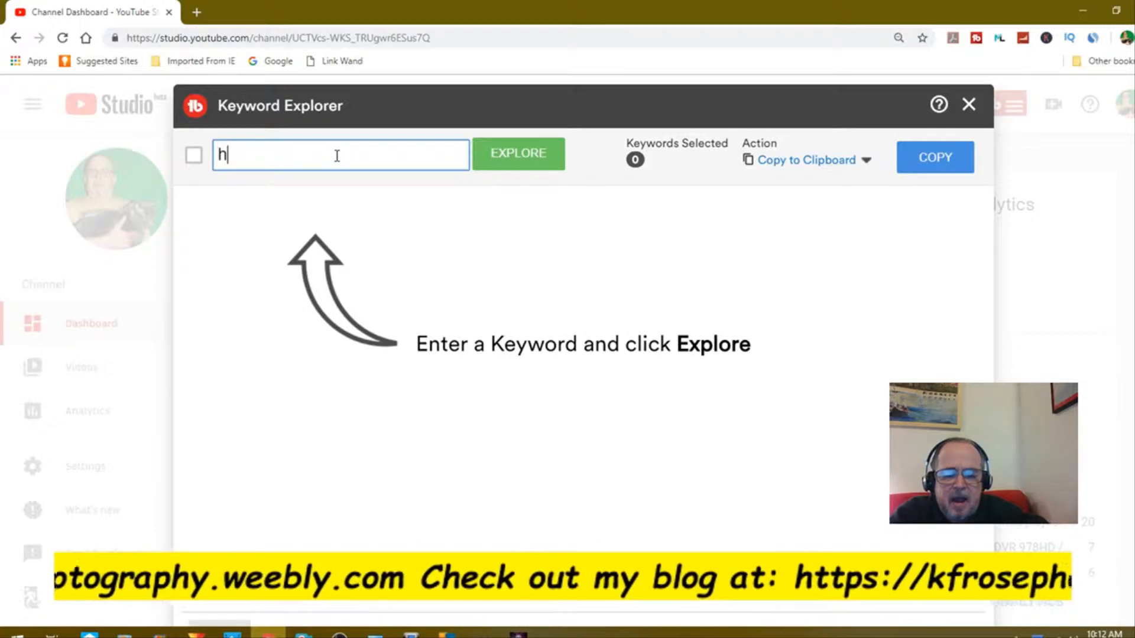
text(ow)
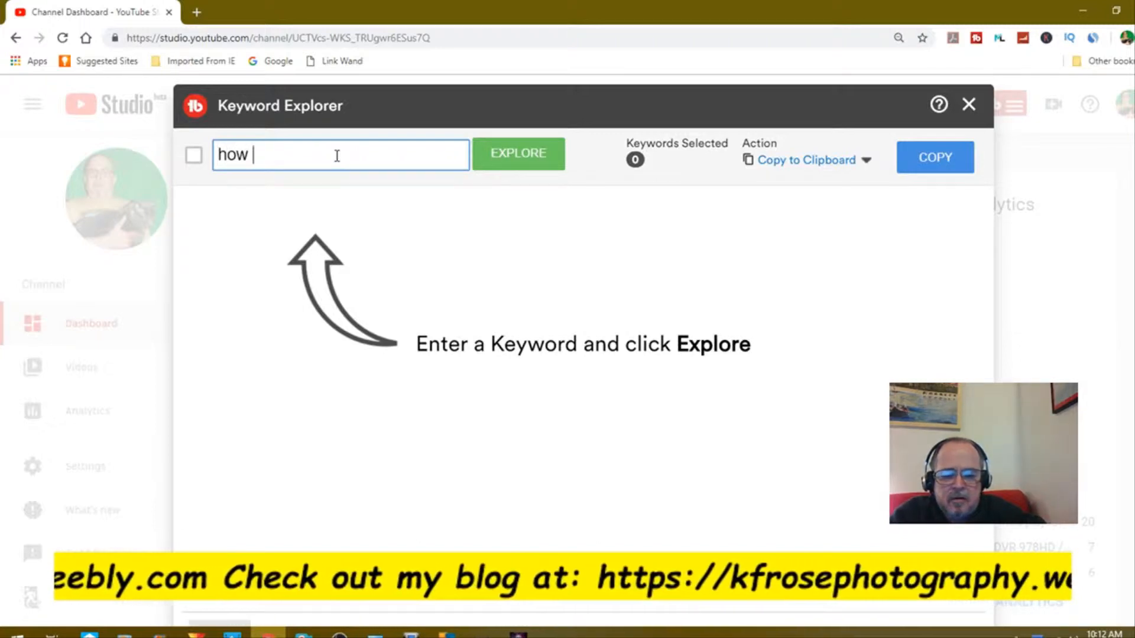
text(to use)
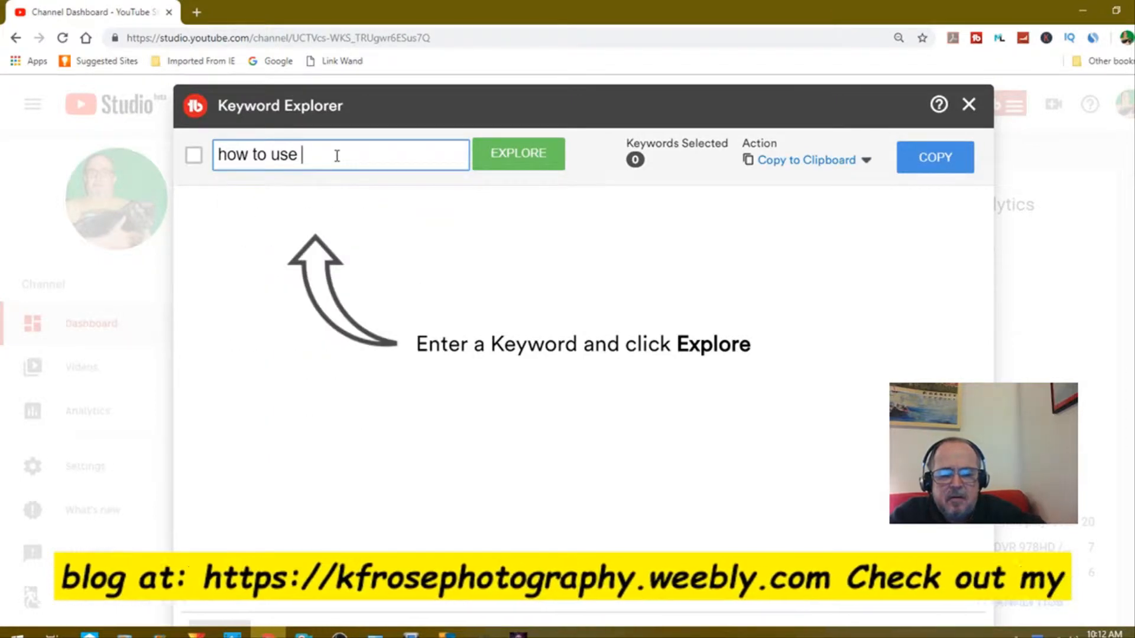
text(tube)
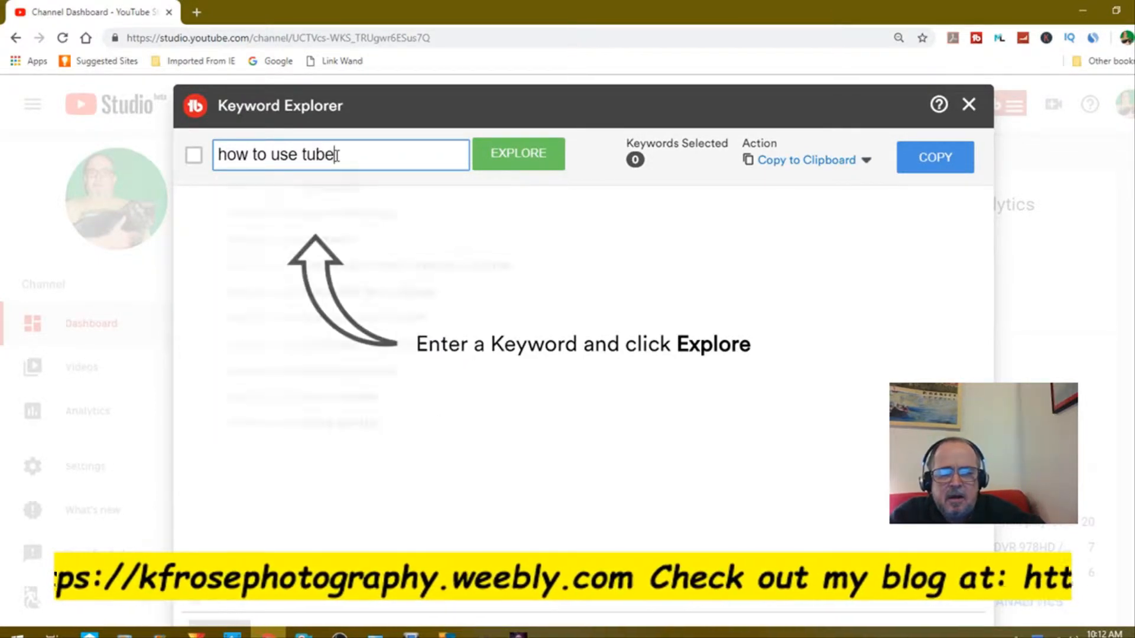
text(keyword)
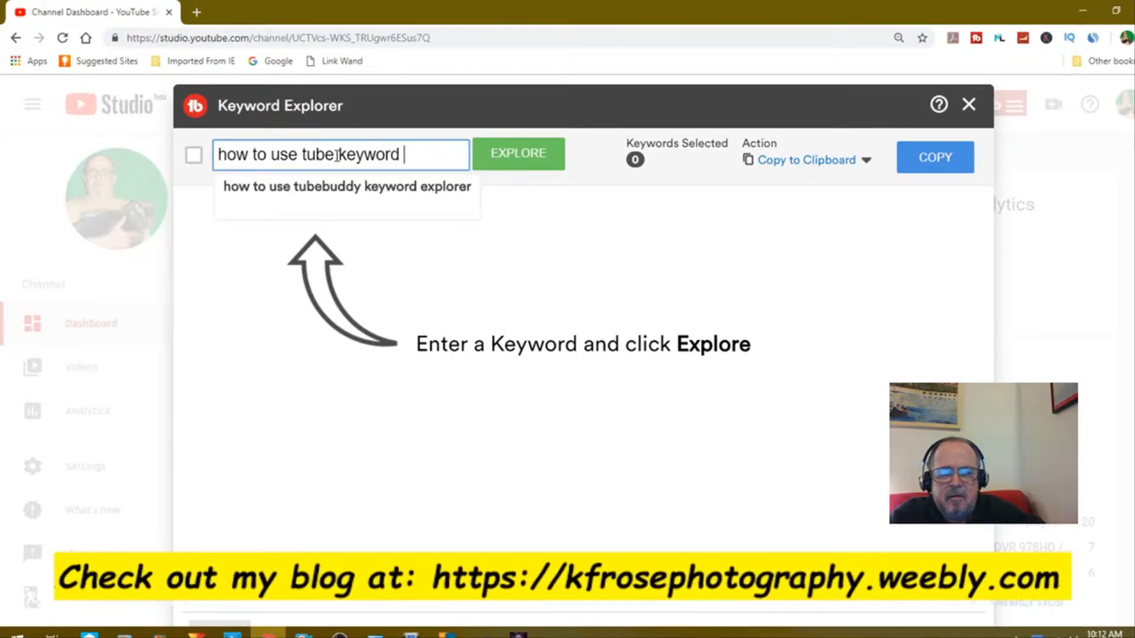
text(rese)
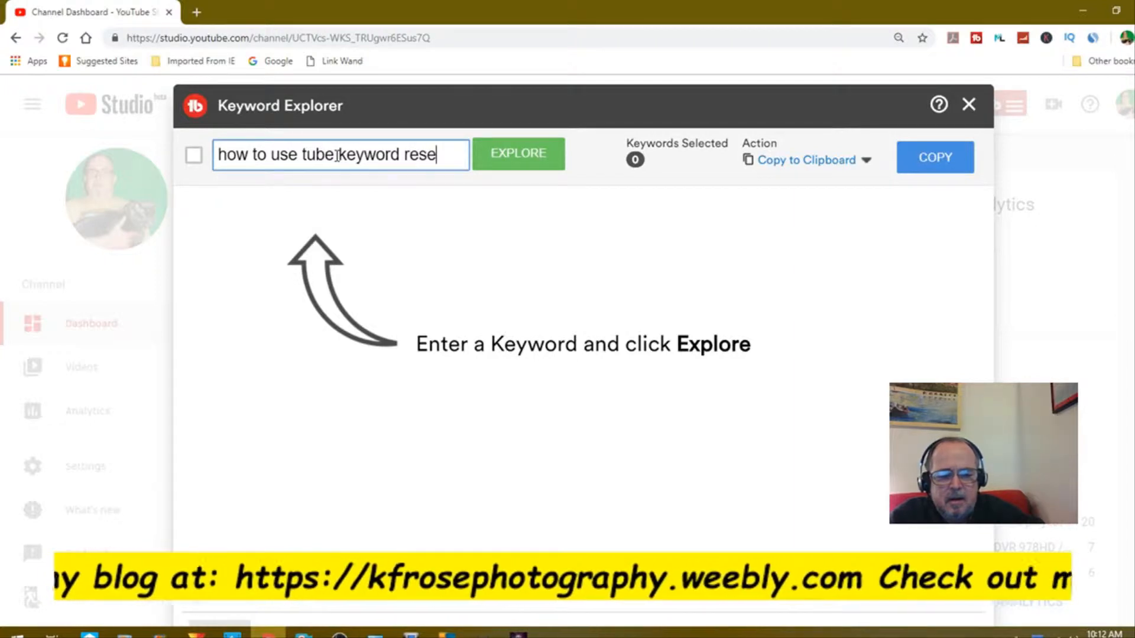
text(arch)
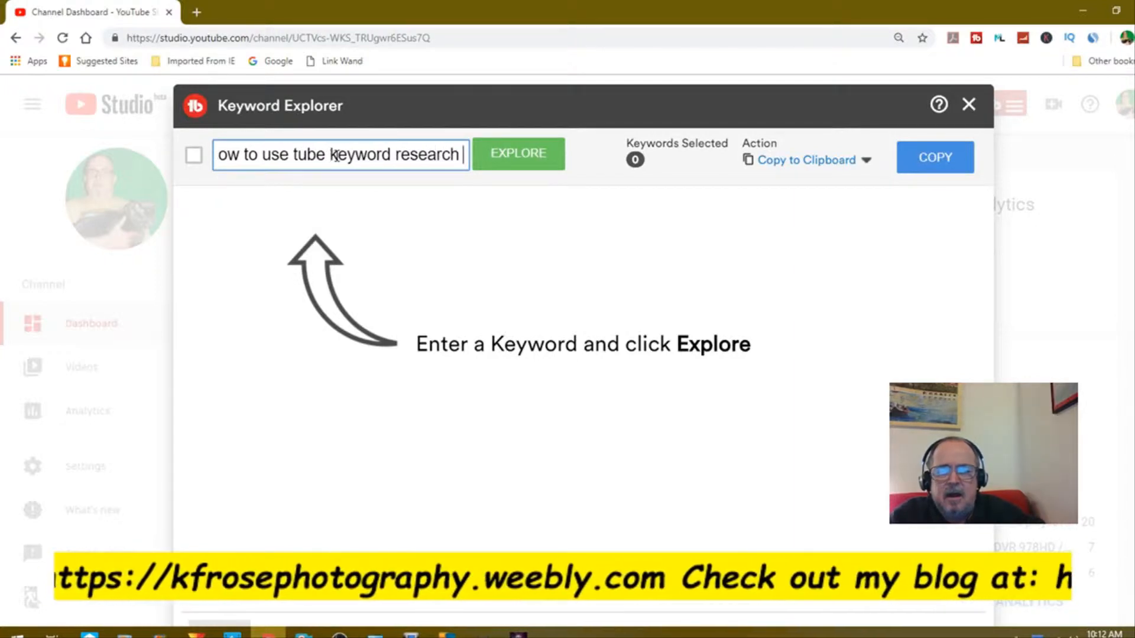
text(tool)
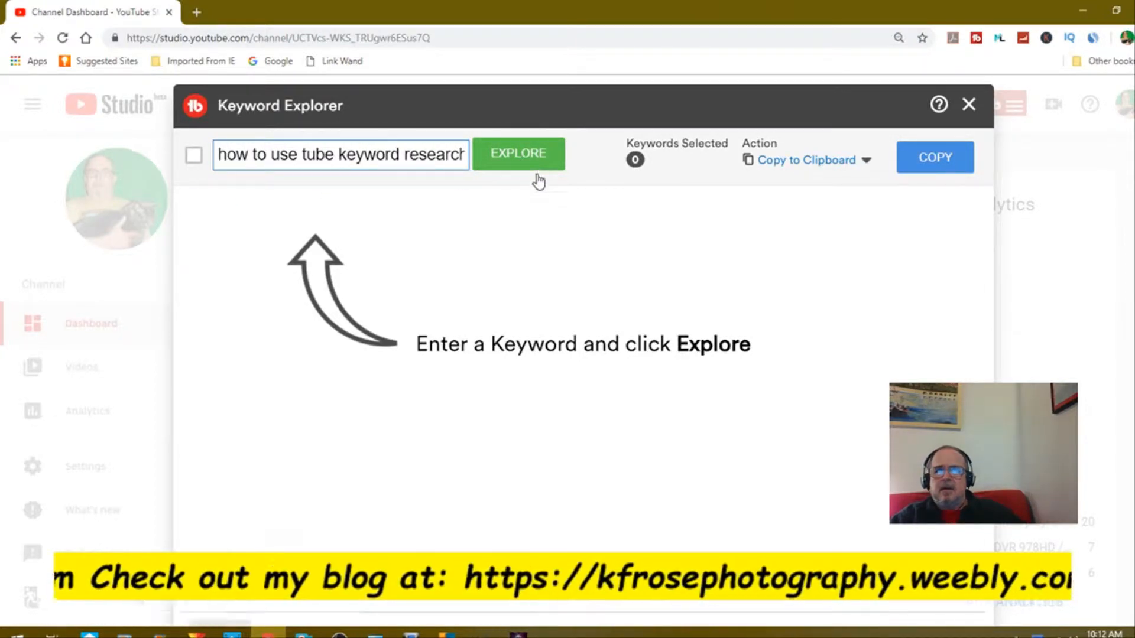
click(518, 154)
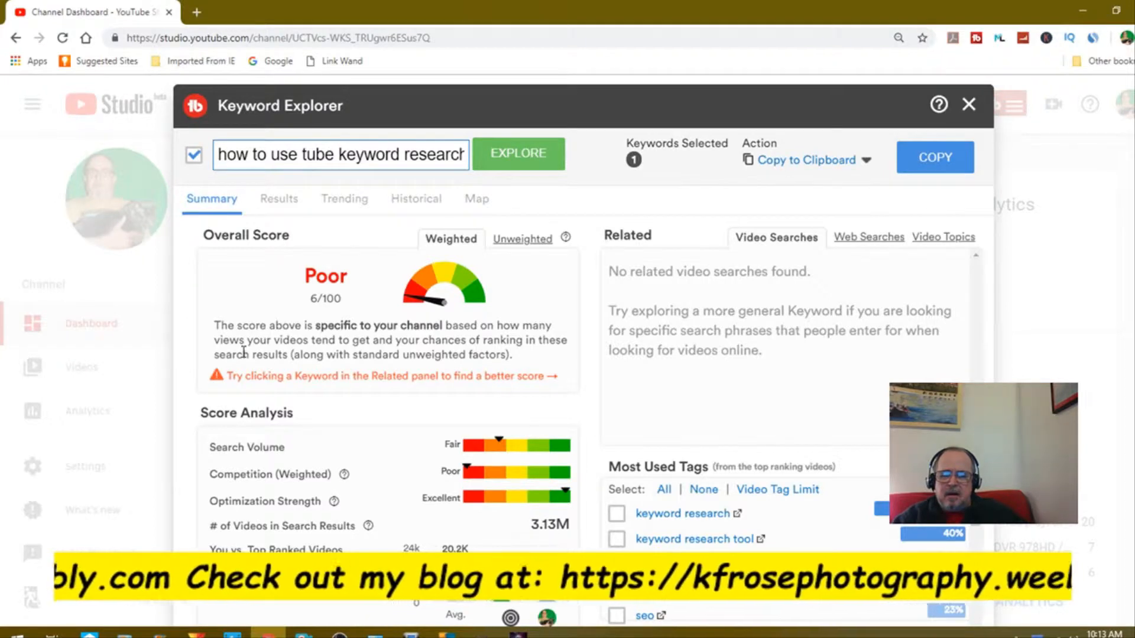
mouse_move(360, 401)
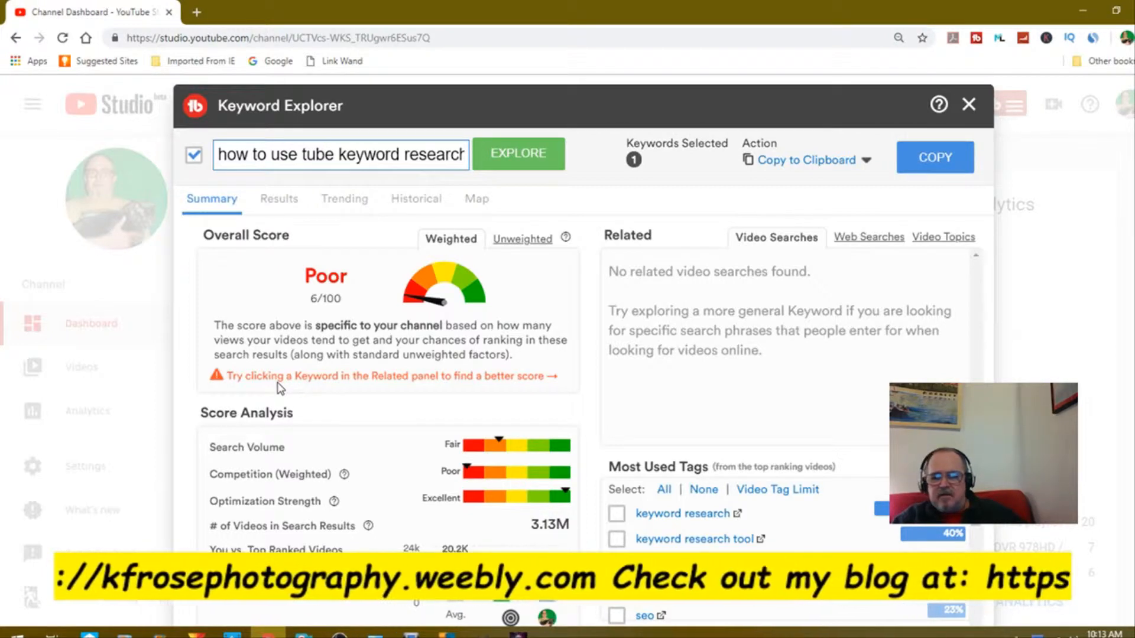
mouse_move(331, 396)
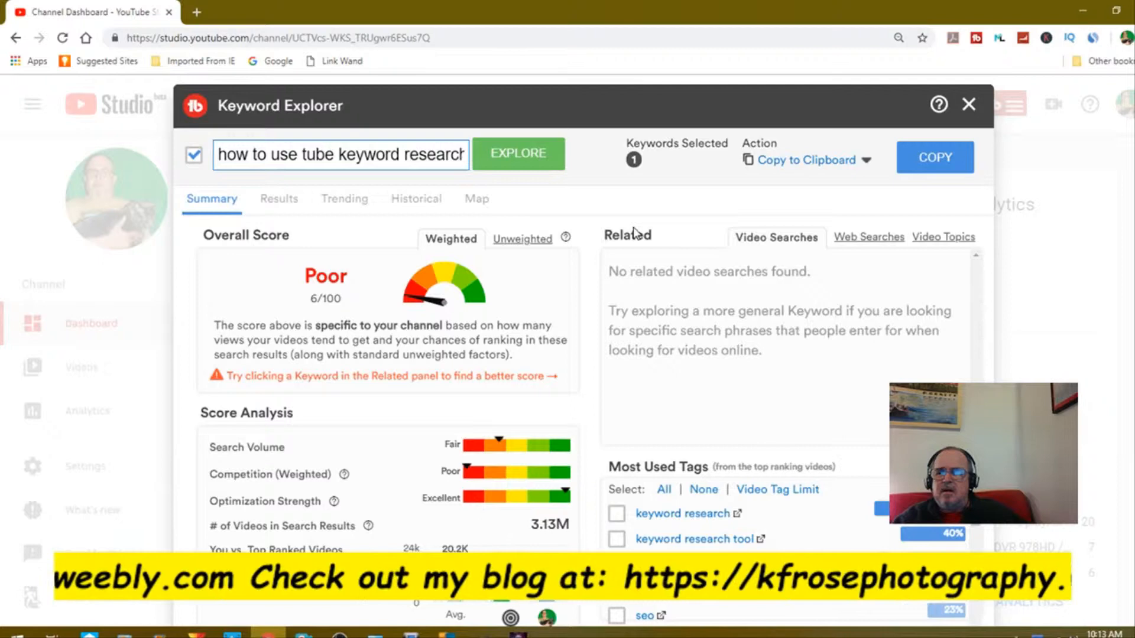
mouse_move(978, 361)
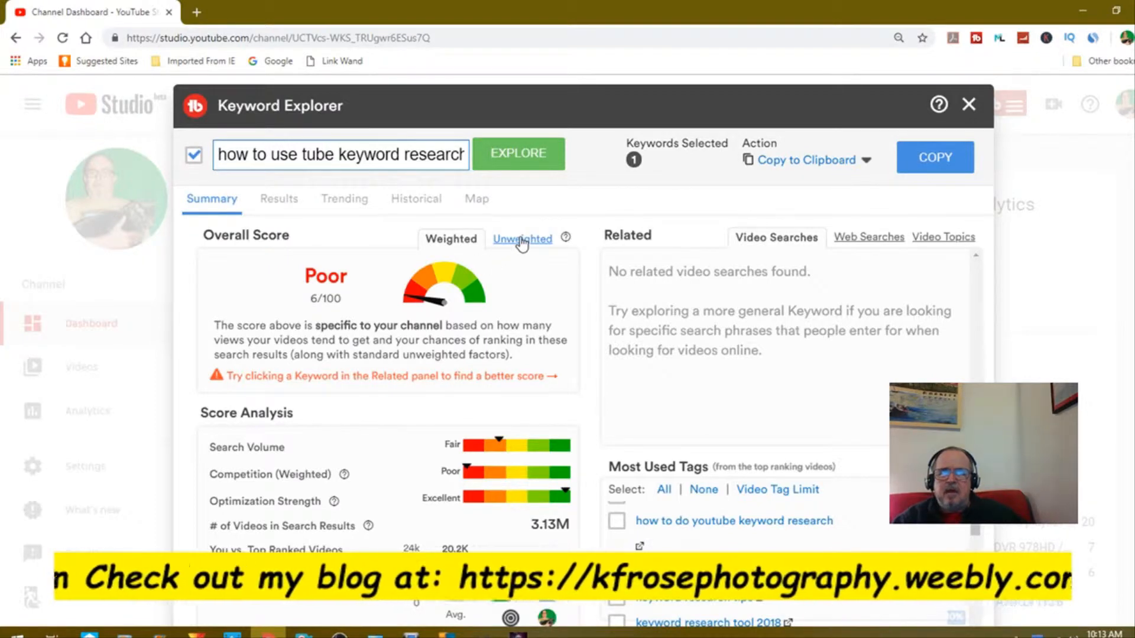
- Switch the Overall Score to Unweighted, showing Good 52/100
click(522, 239)
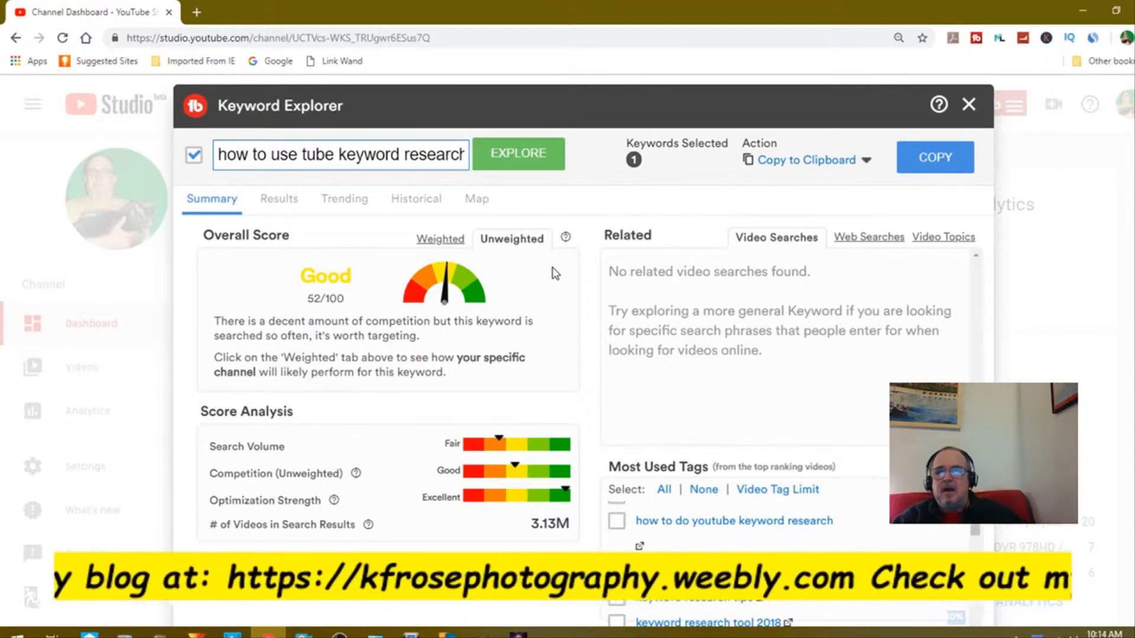
mouse_move(439, 239)
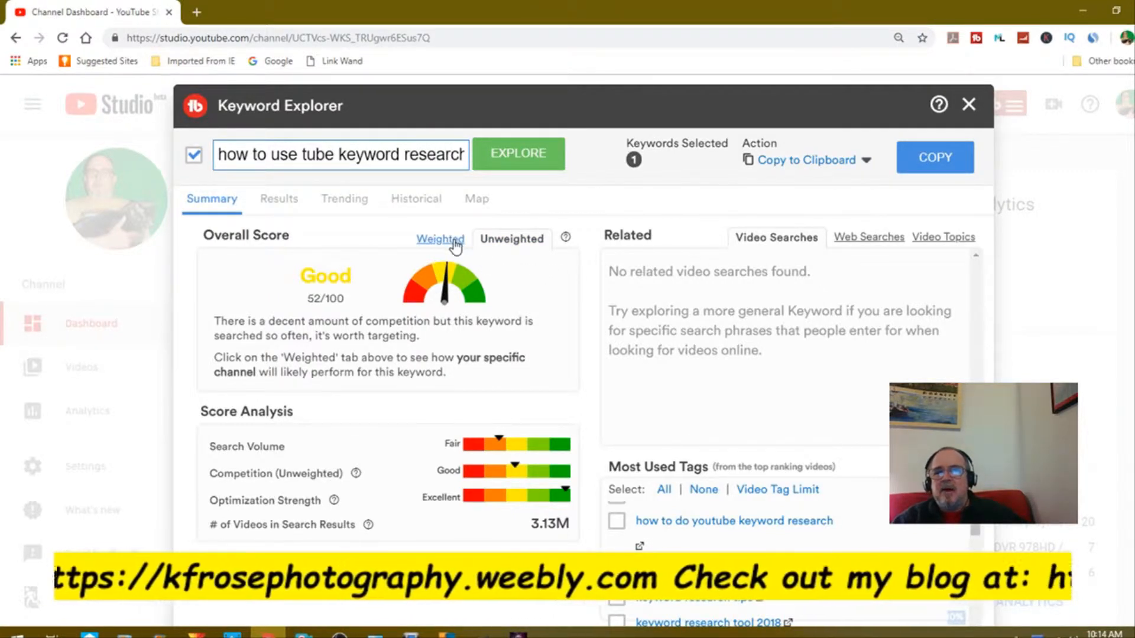
- Toggle the score to Weighted (Poor 6/100), then back to Unweighted (Good 52/100)
click(440, 238)
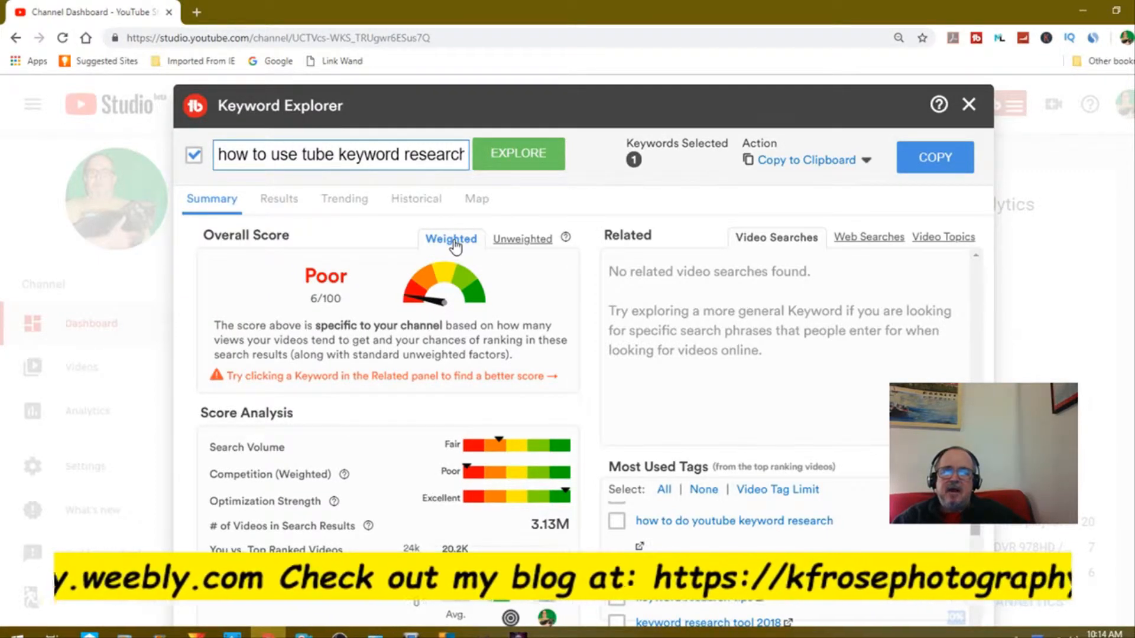
mouse_move(416, 413)
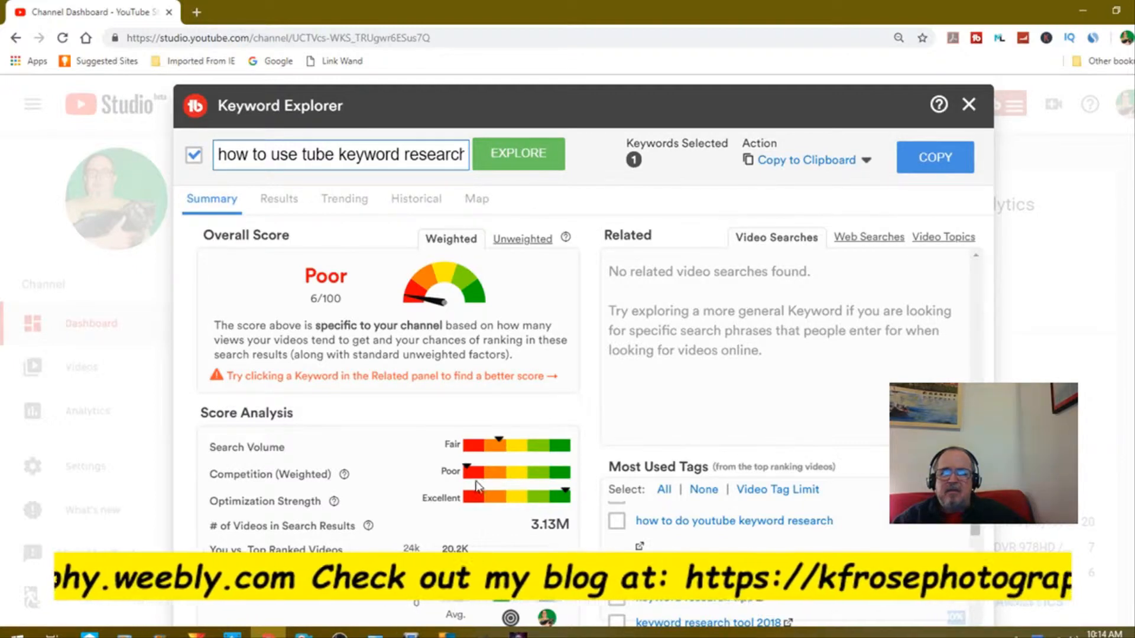
mouse_move(386, 516)
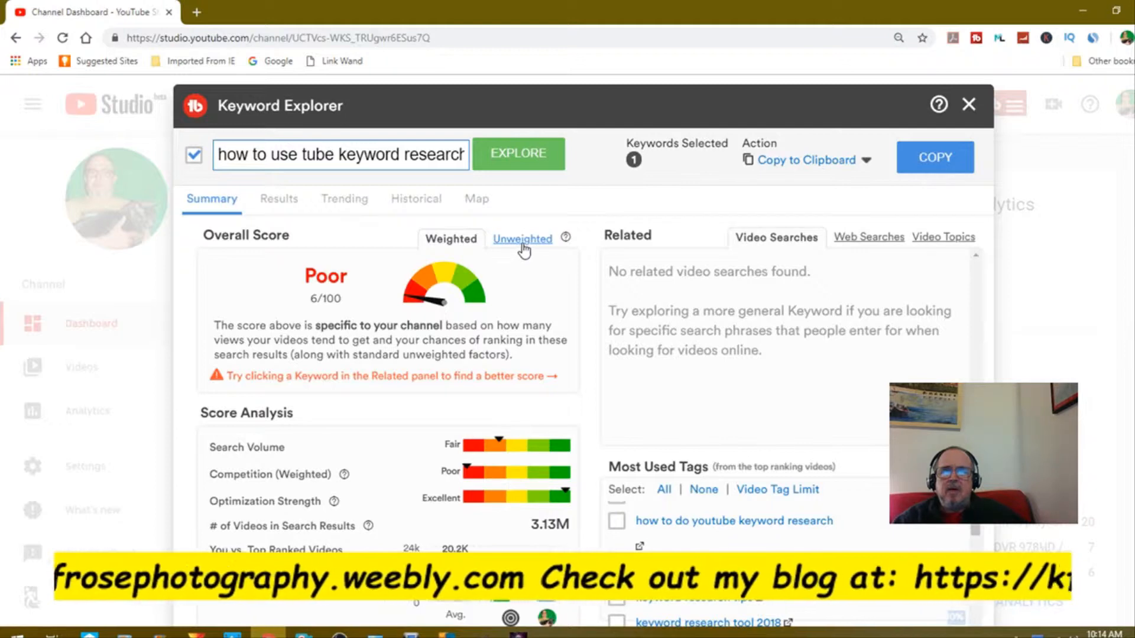
click(522, 238)
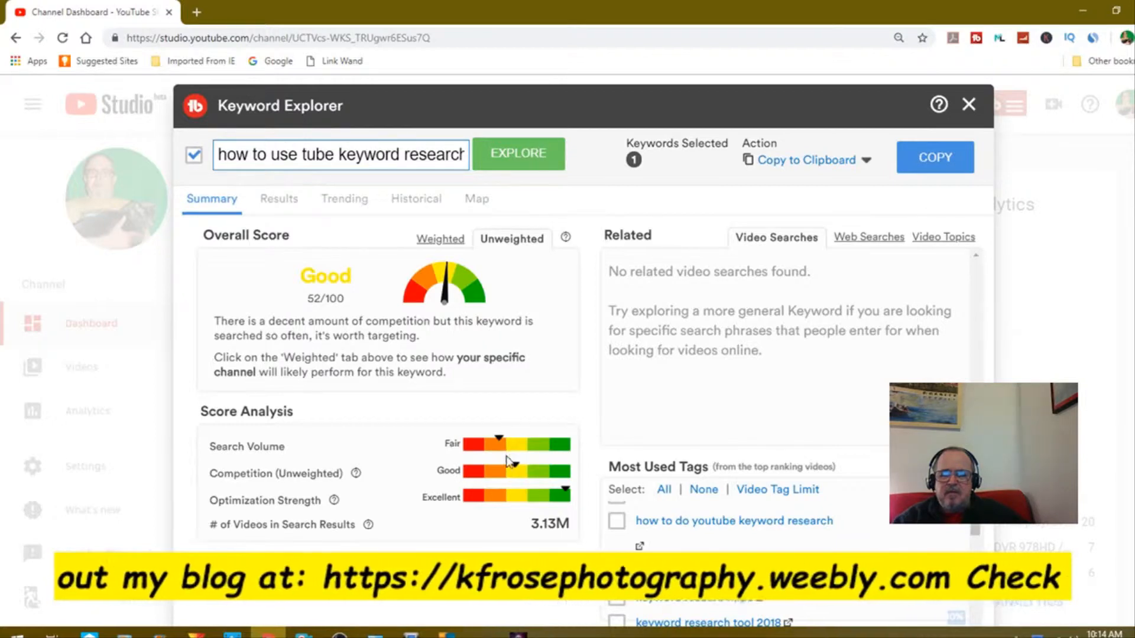
mouse_move(510, 474)
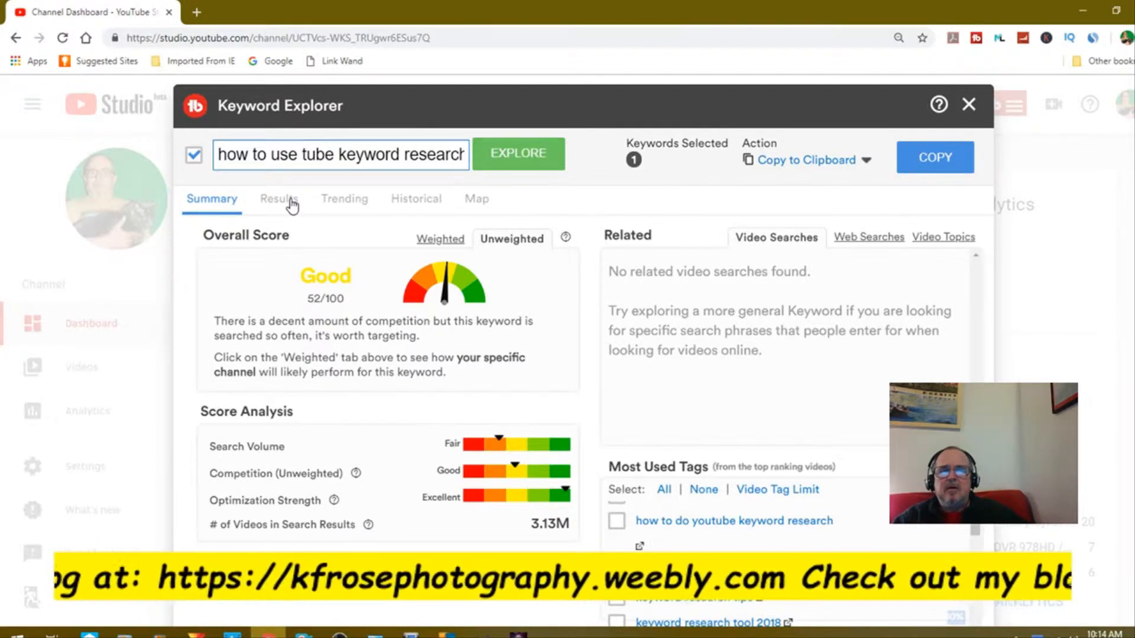
- Open the Results tab and scroll through the keyword's top-ranking search results
click(279, 199)
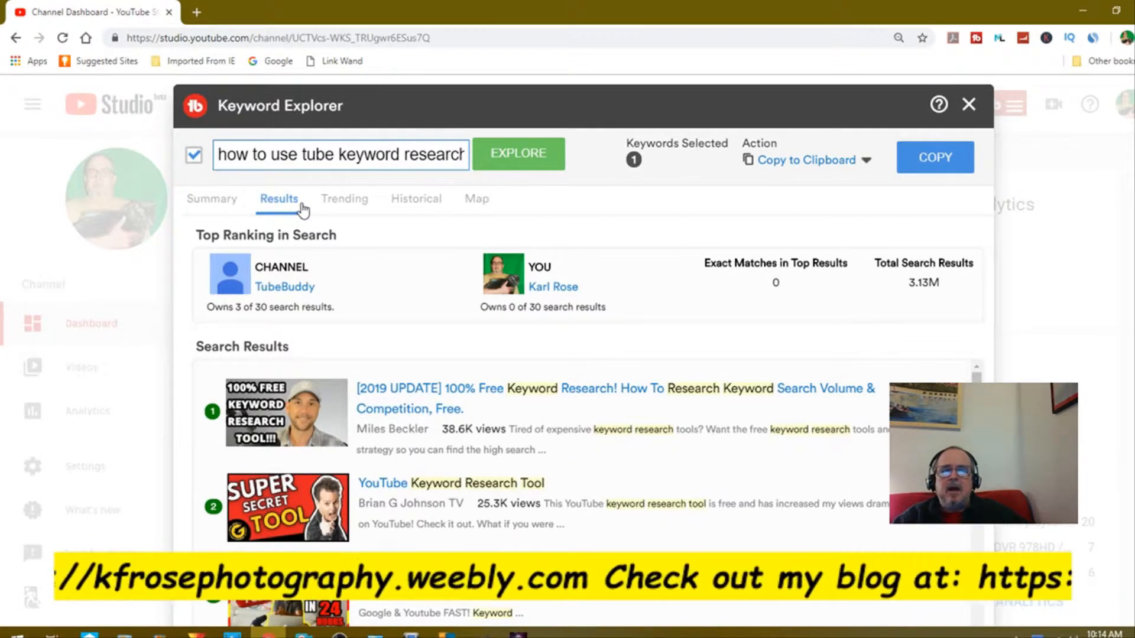
mouse_move(674, 362)
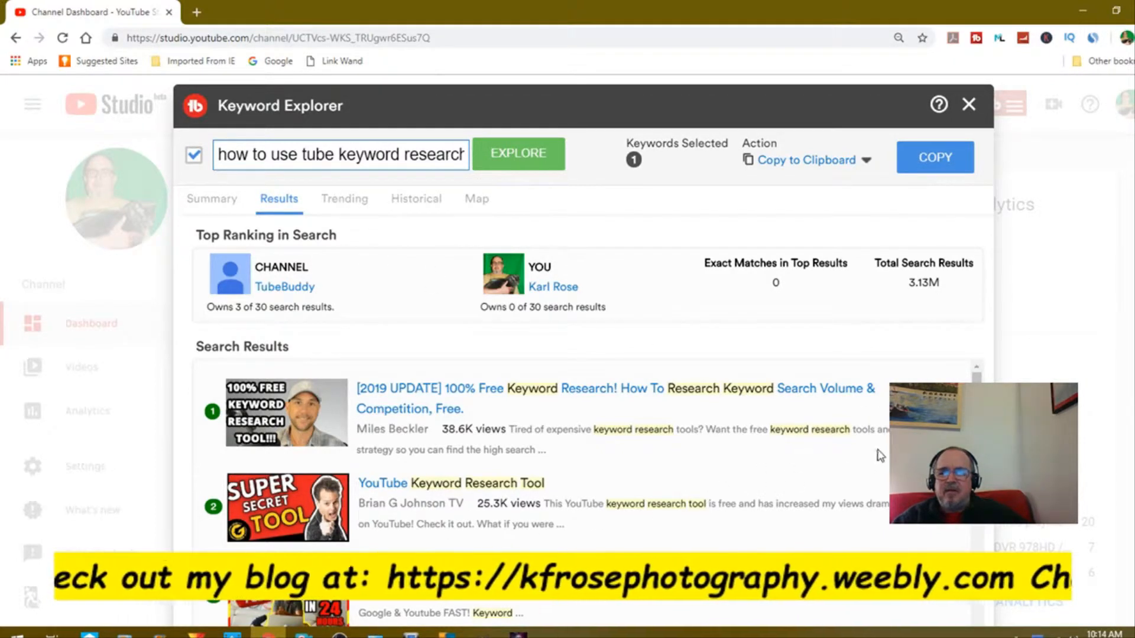
scroll(down, 3)
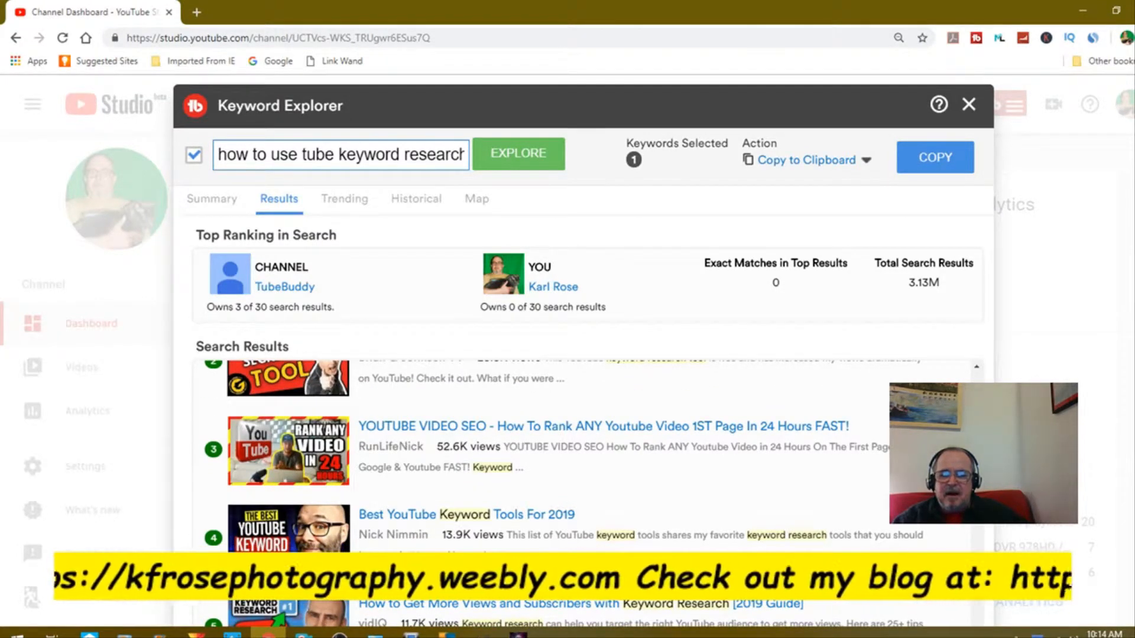
scroll(down, 3)
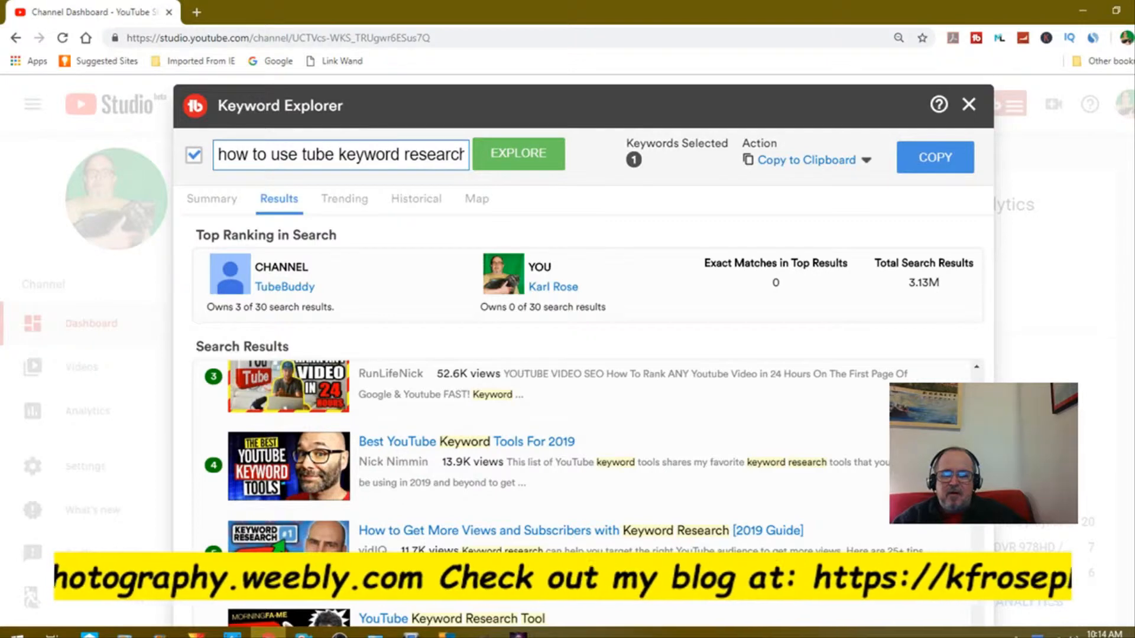
scroll(down, 3)
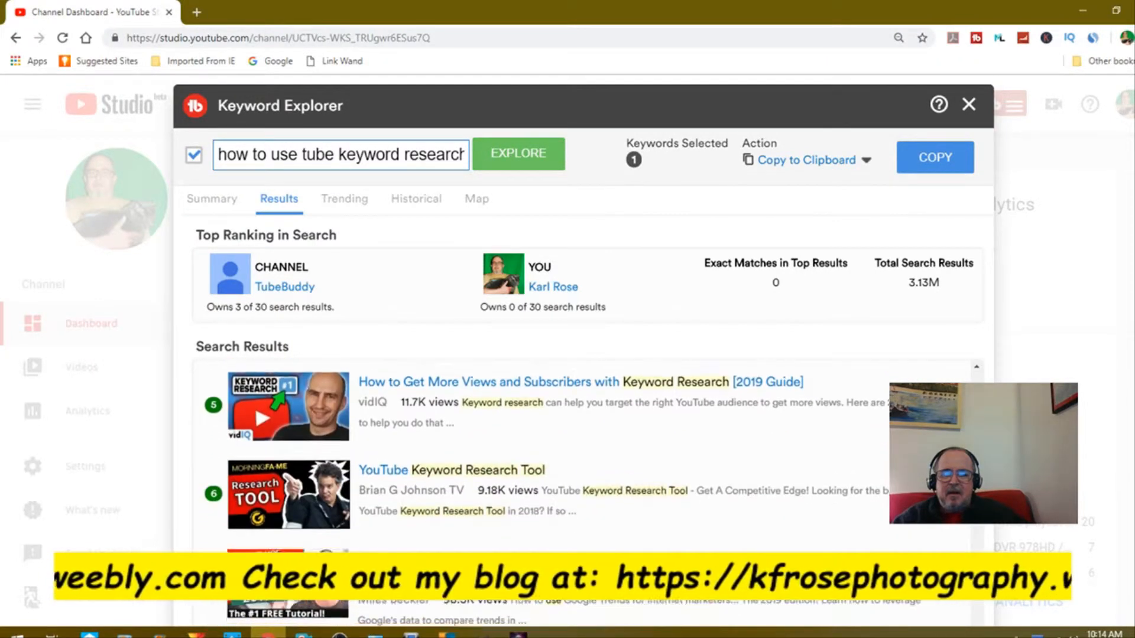
scroll(down, 3)
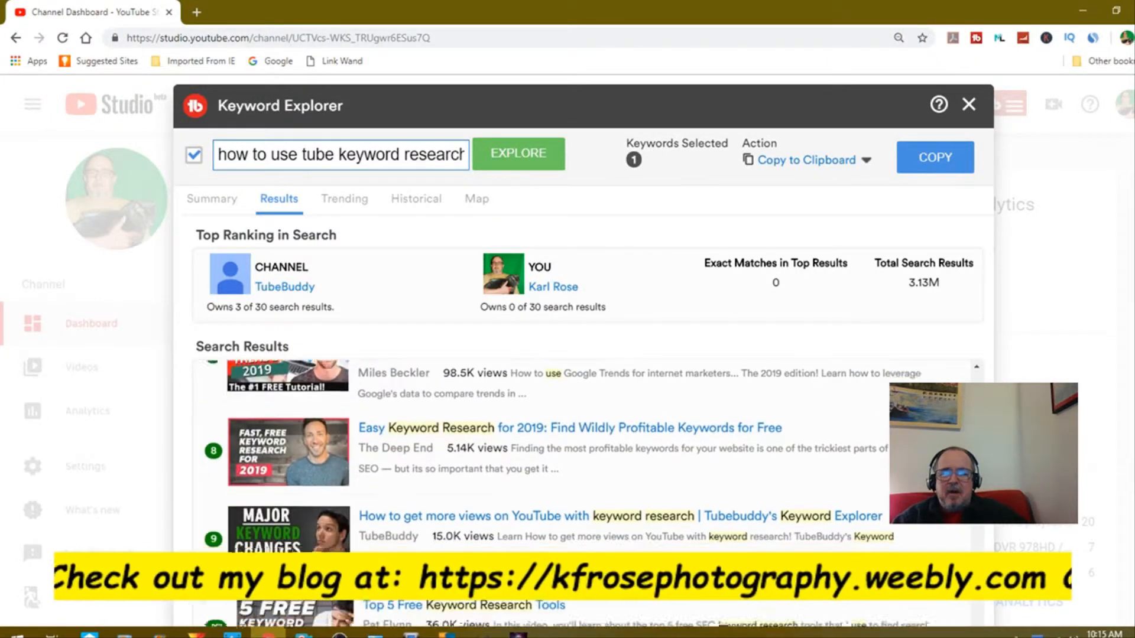
scroll(down, 3)
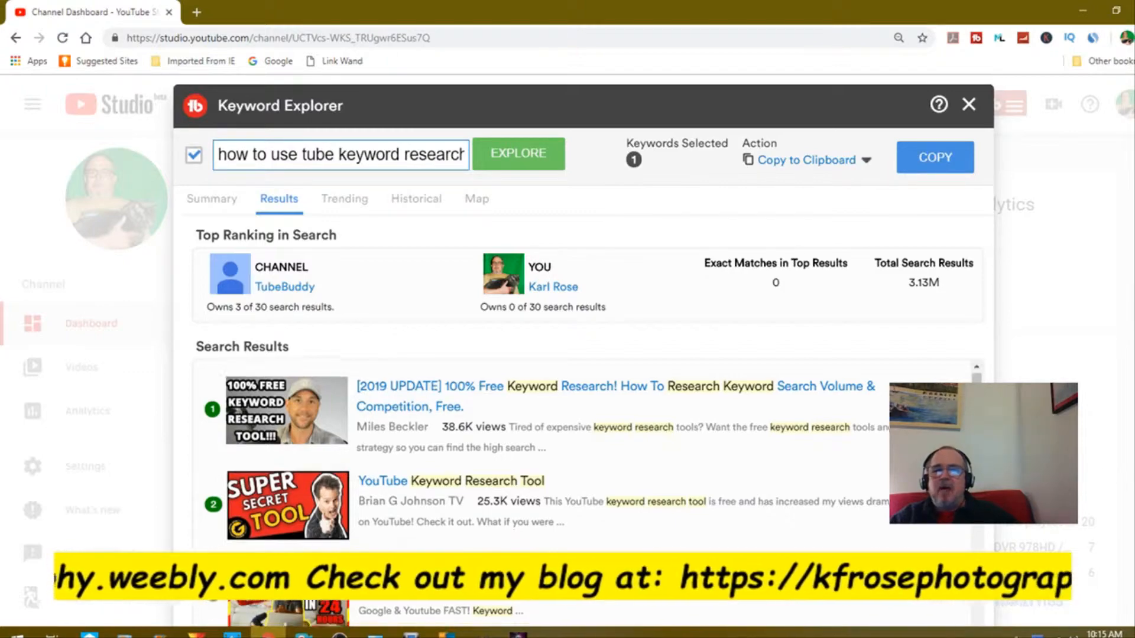
scroll(down, 3)
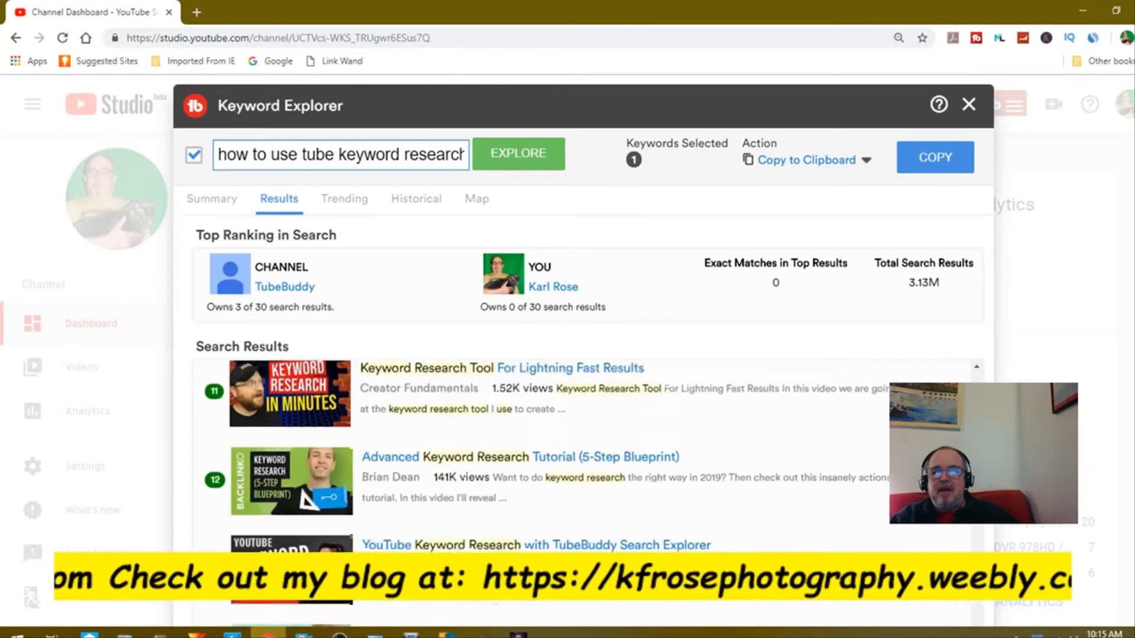
scroll(down, 3)
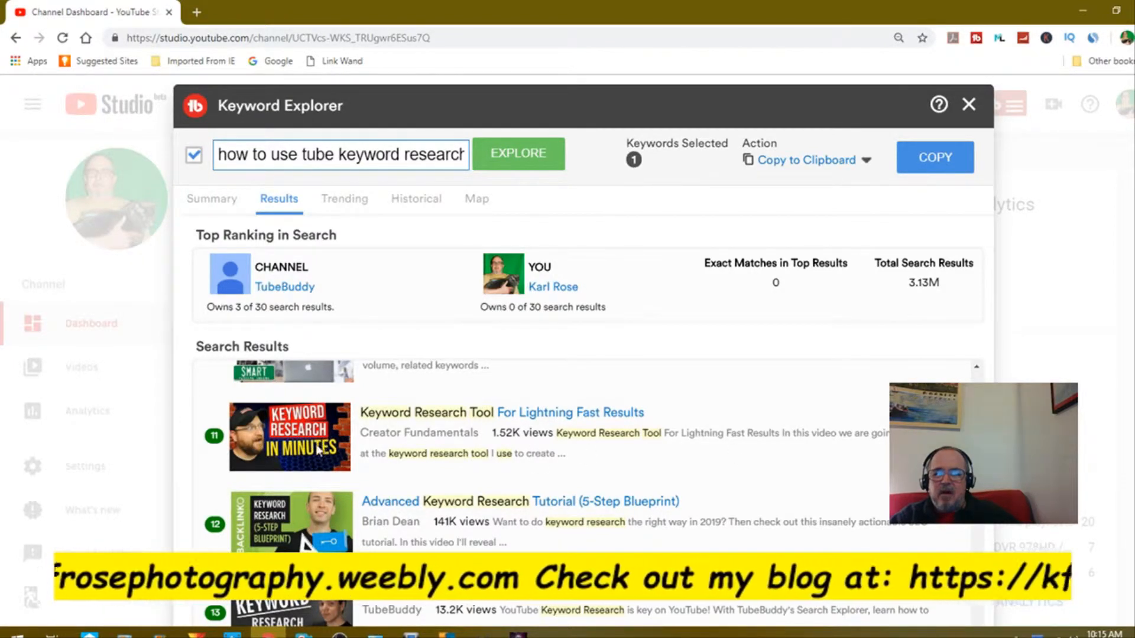
mouse_move(304, 464)
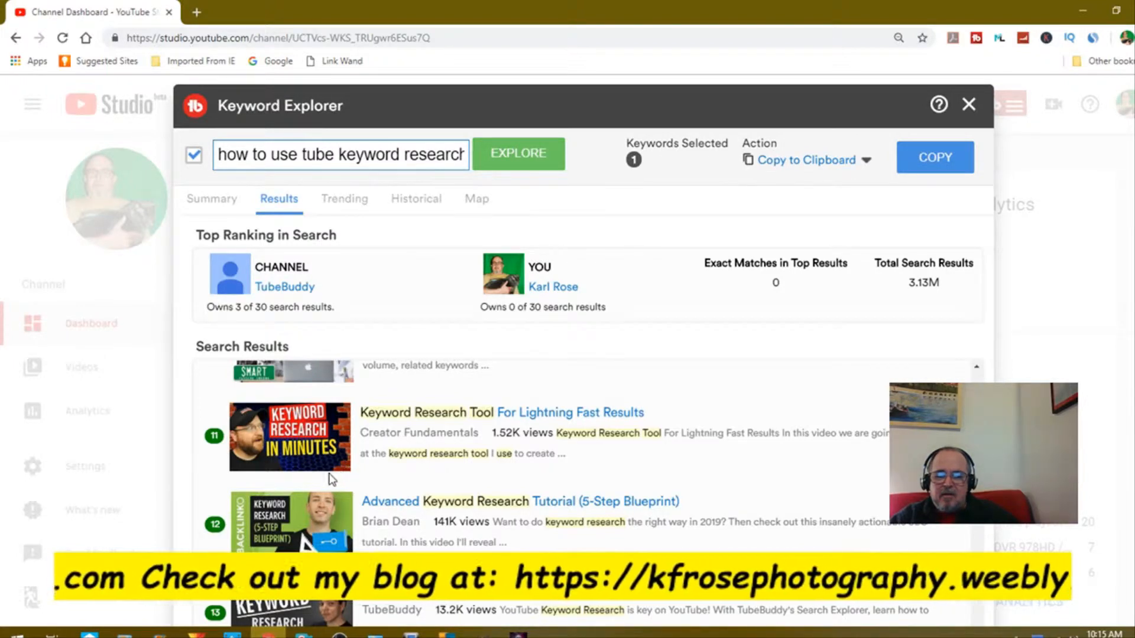
scroll(up, 3)
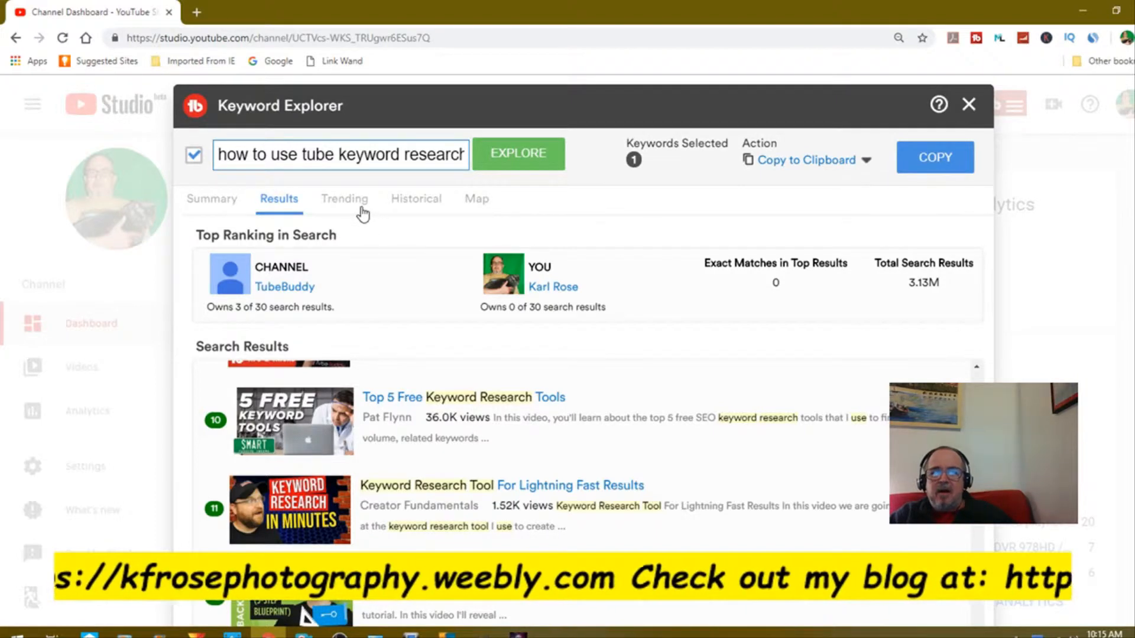
- View the Trending, Historical and Map tabs, each reporting insufficient search data
click(344, 198)
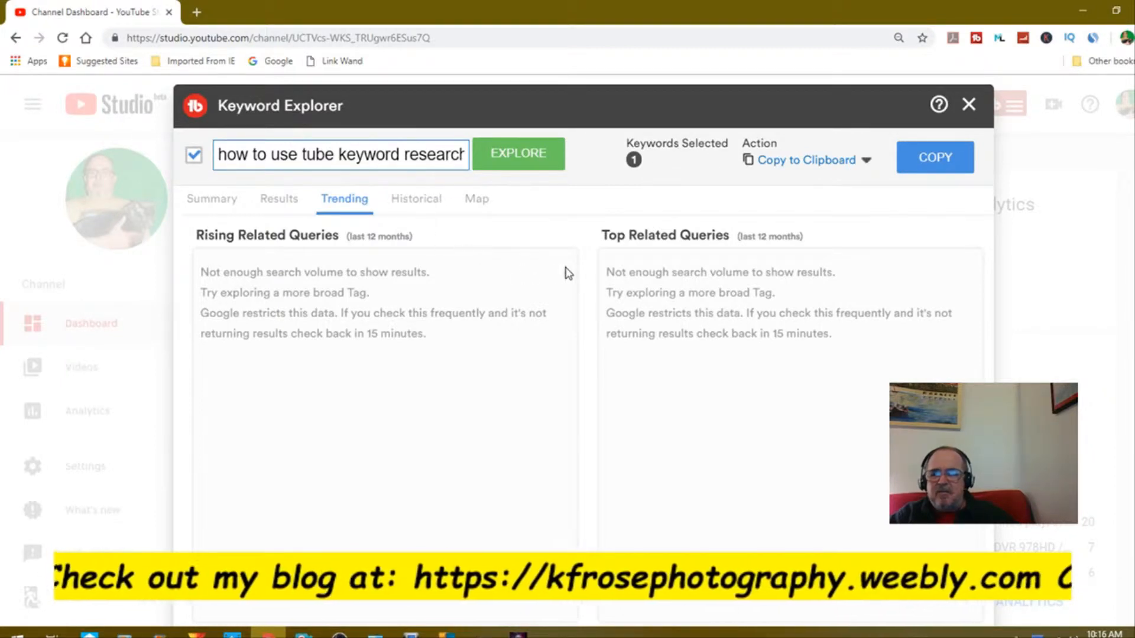
mouse_move(514, 295)
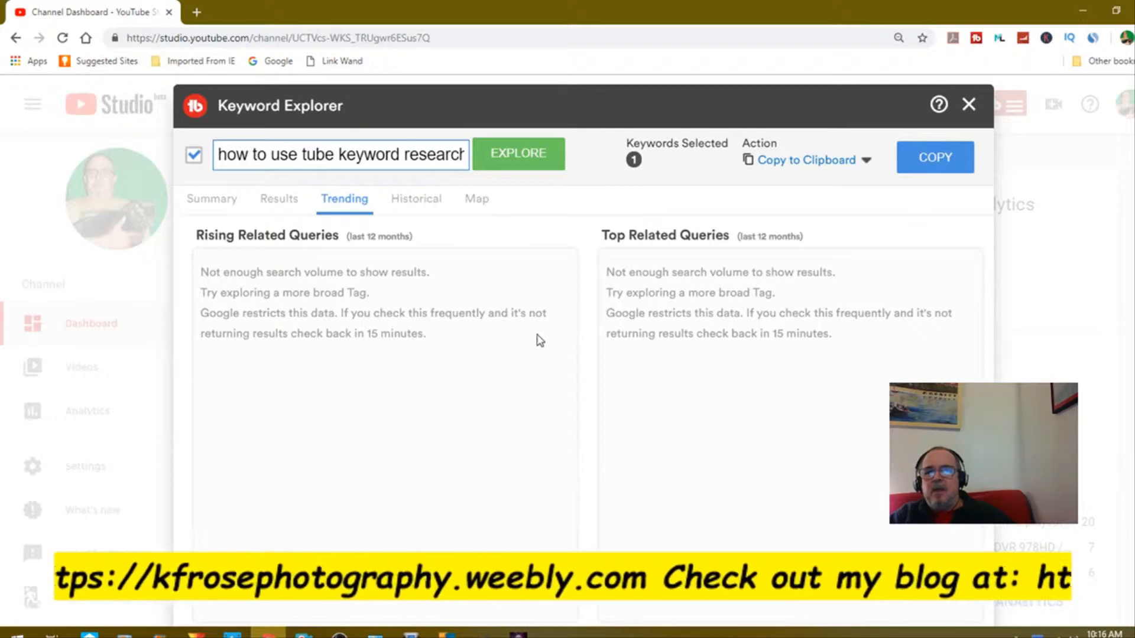
mouse_move(522, 238)
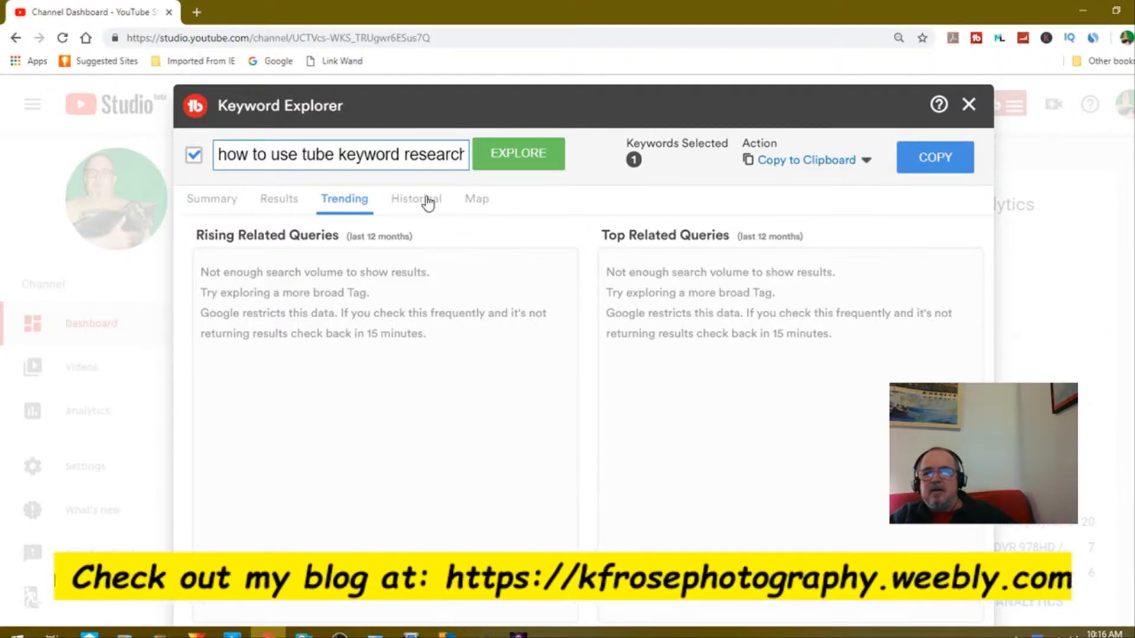
click(415, 199)
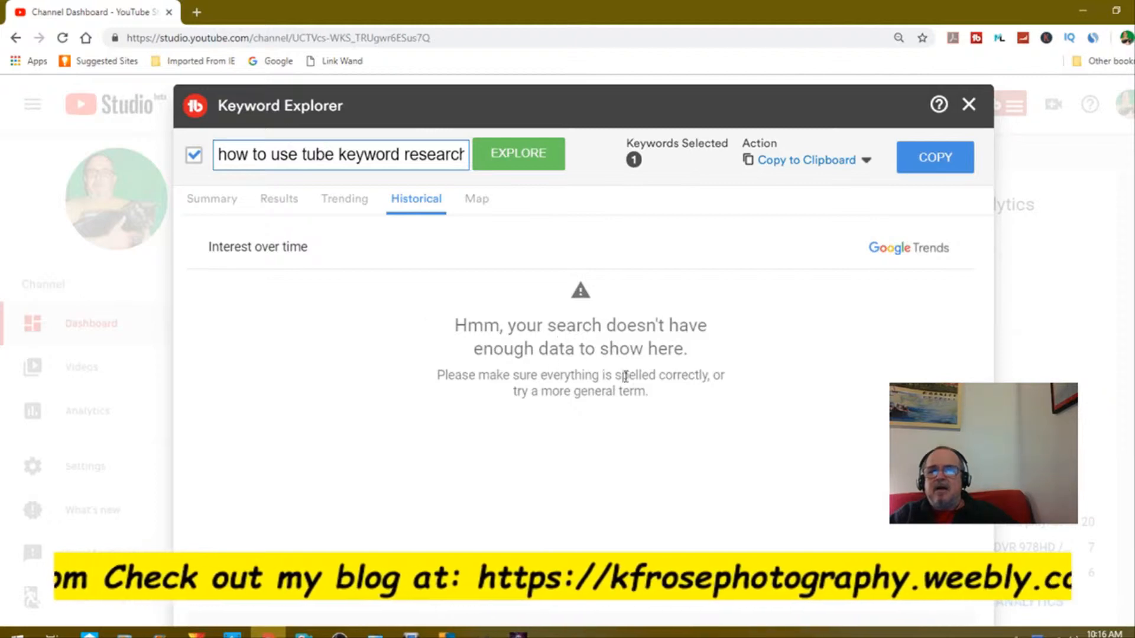
mouse_move(499, 258)
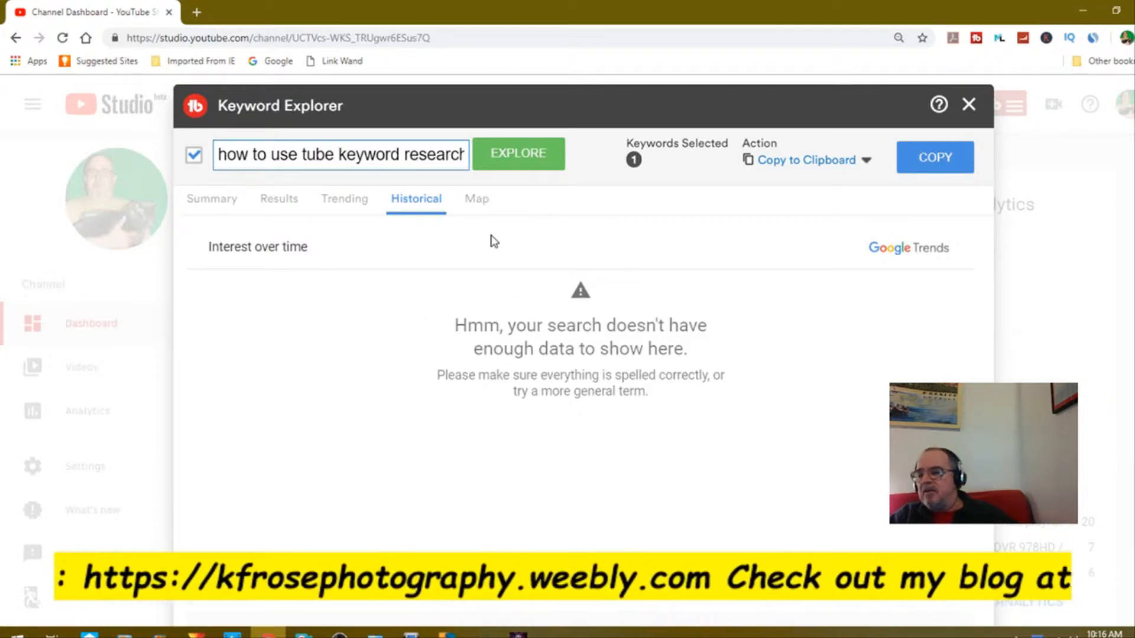
click(477, 199)
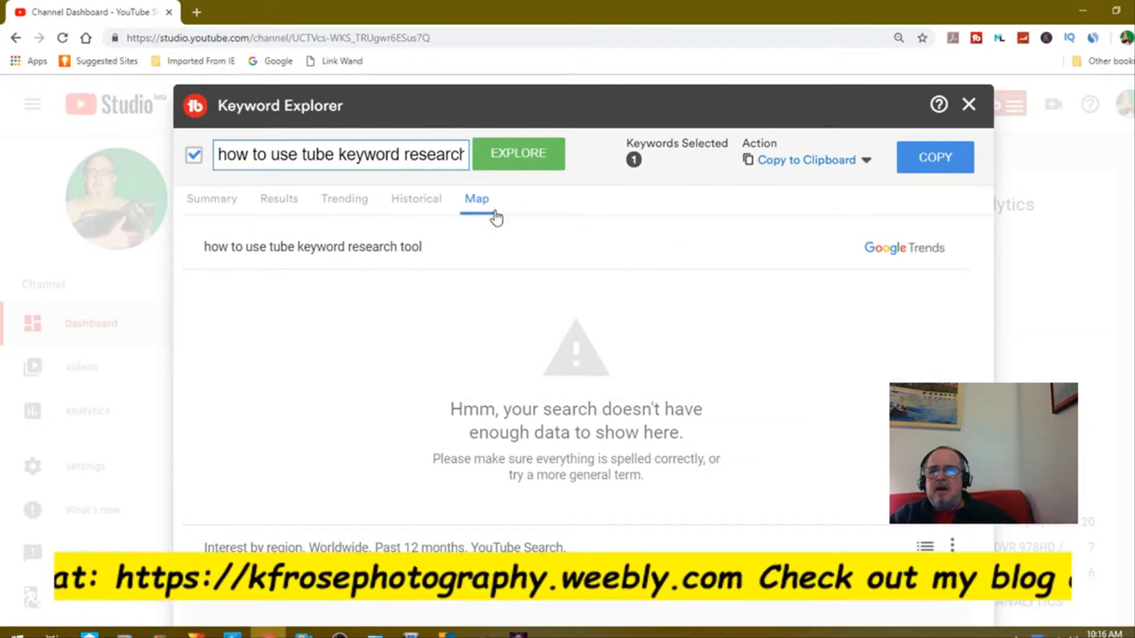
click(211, 199)
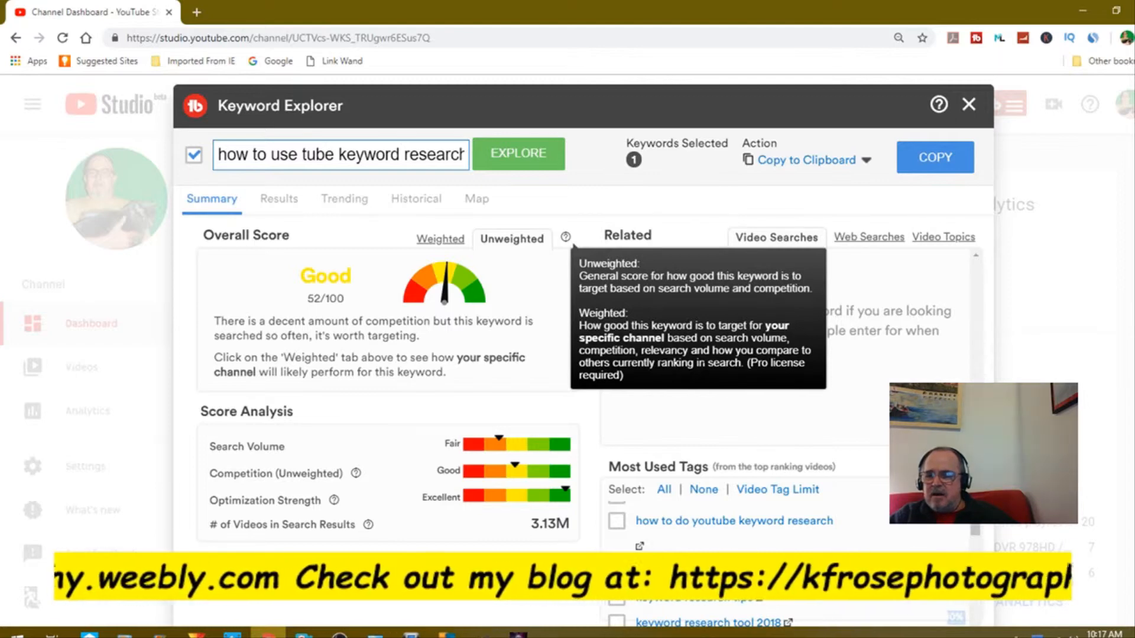
mouse_move(701, 377)
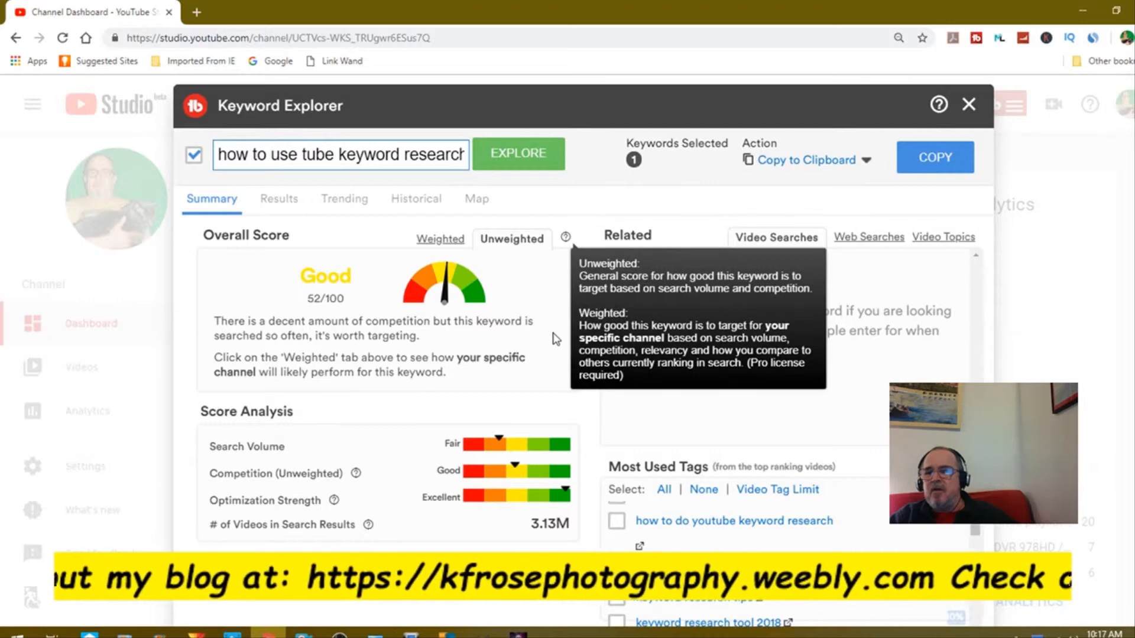
mouse_move(545, 290)
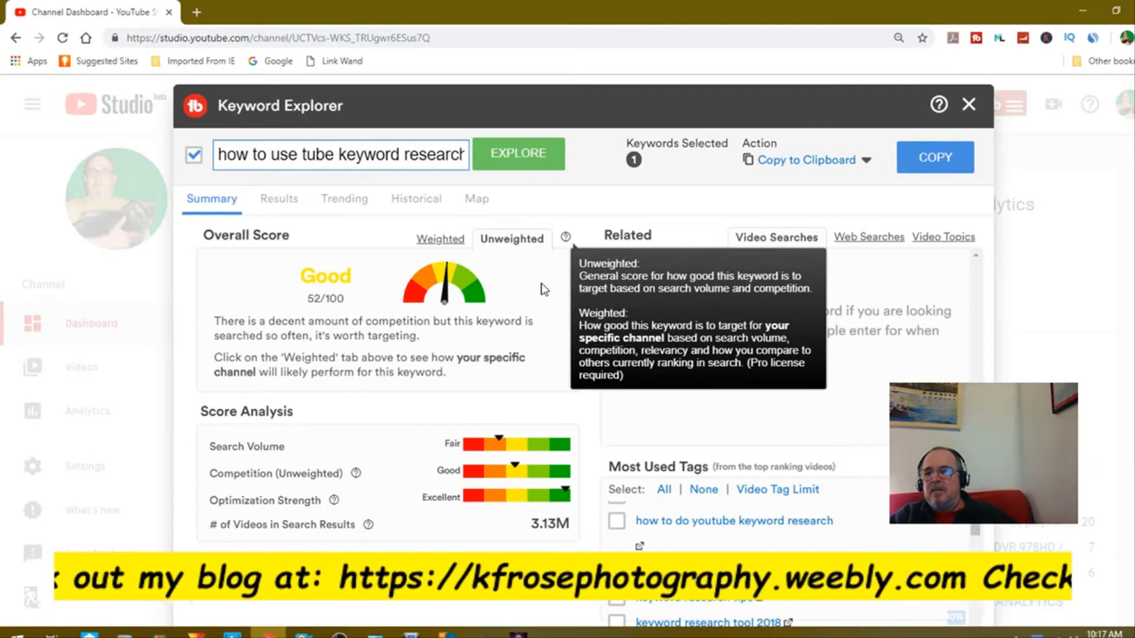
mouse_move(554, 223)
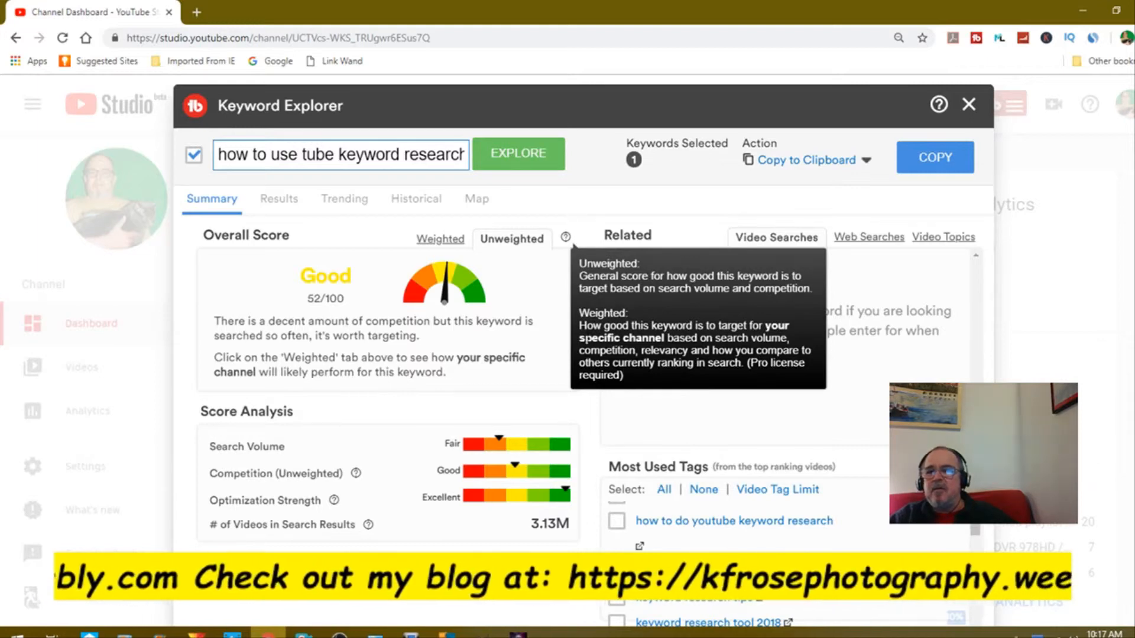
mouse_move(556, 246)
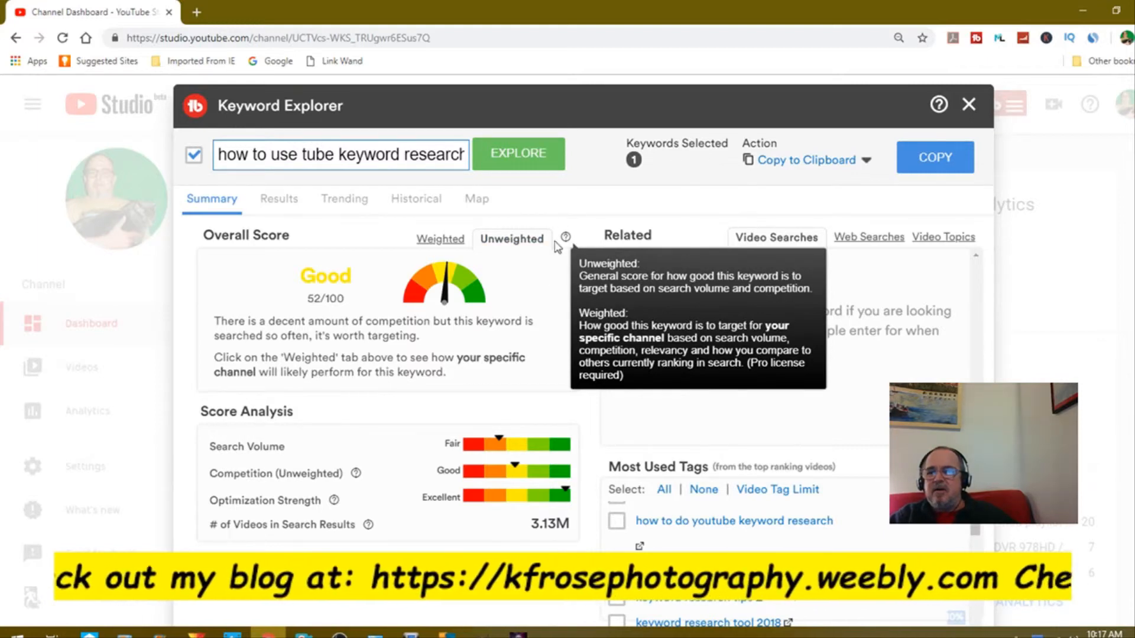
mouse_move(586, 390)
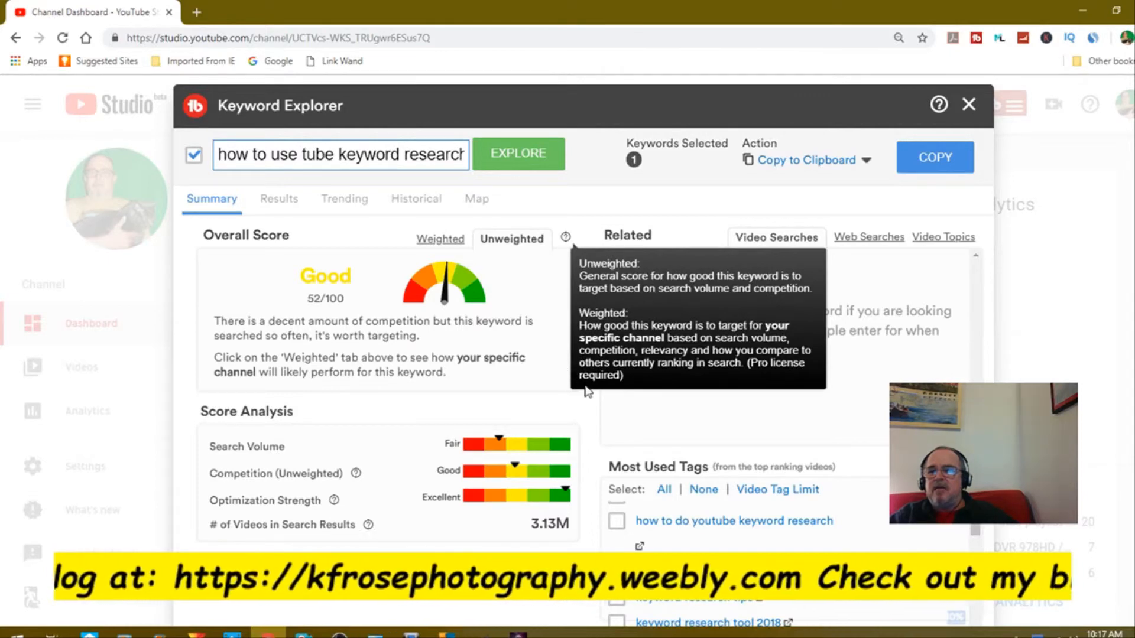
mouse_move(602, 413)
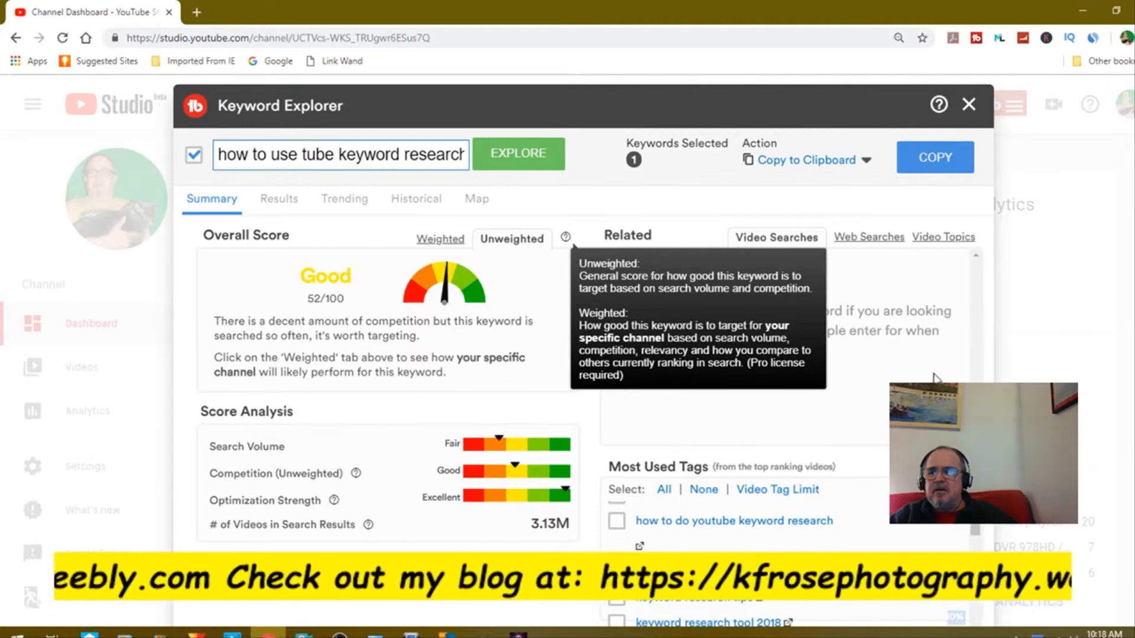
mouse_move(866, 264)
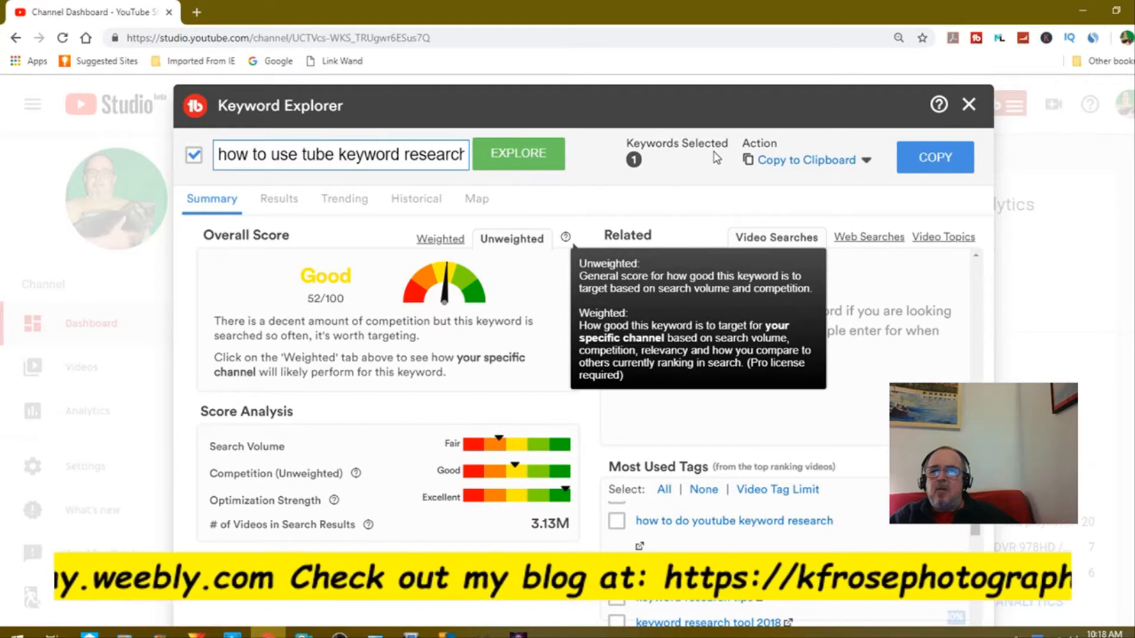
mouse_move(968, 106)
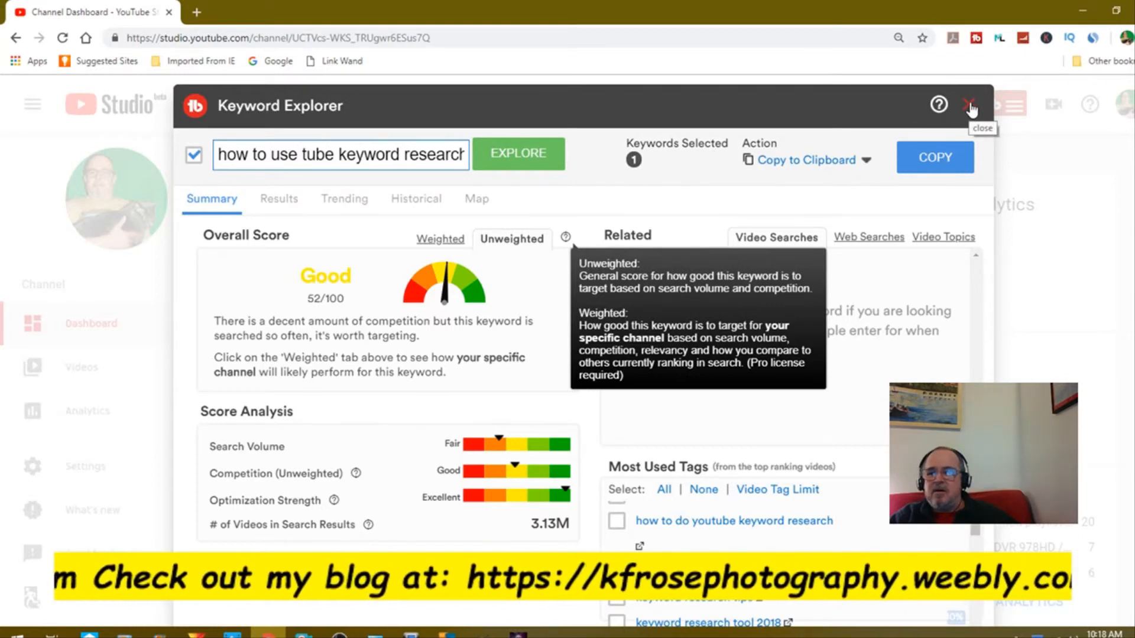
- Close the Keyword Explorer dialog and scroll the Studio dashboard
click(970, 106)
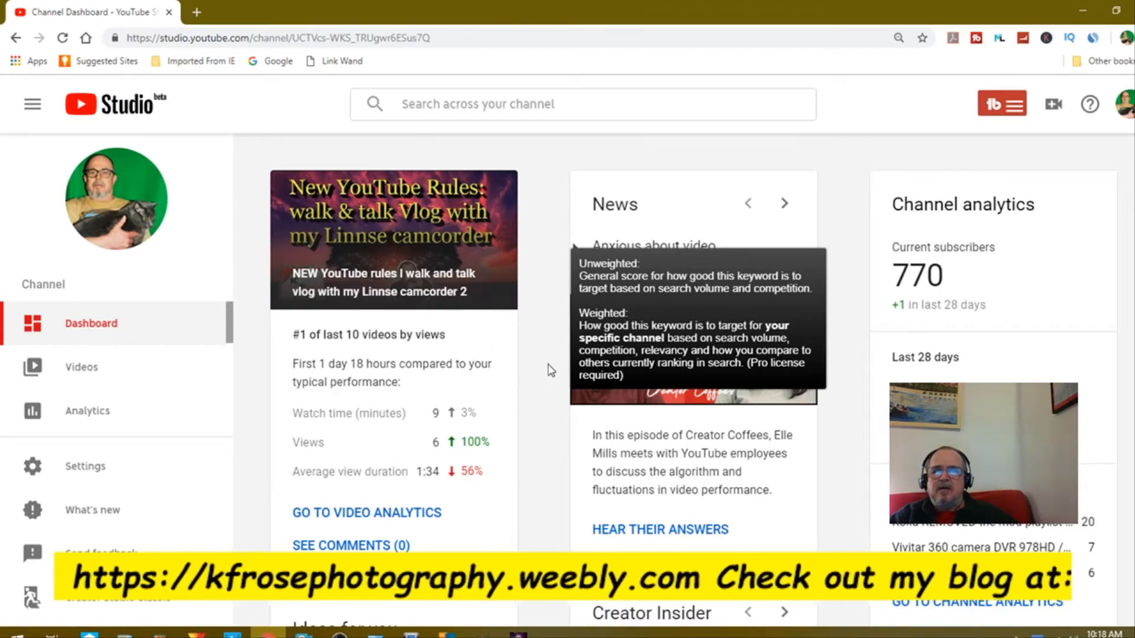
scroll(down, 3)
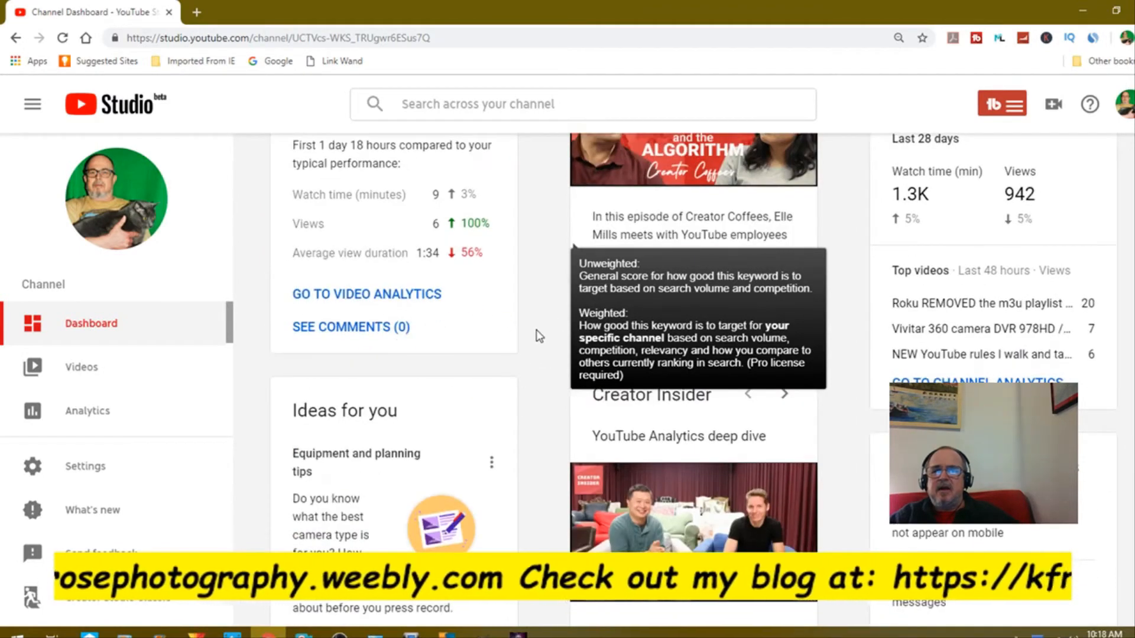
scroll(up, 3)
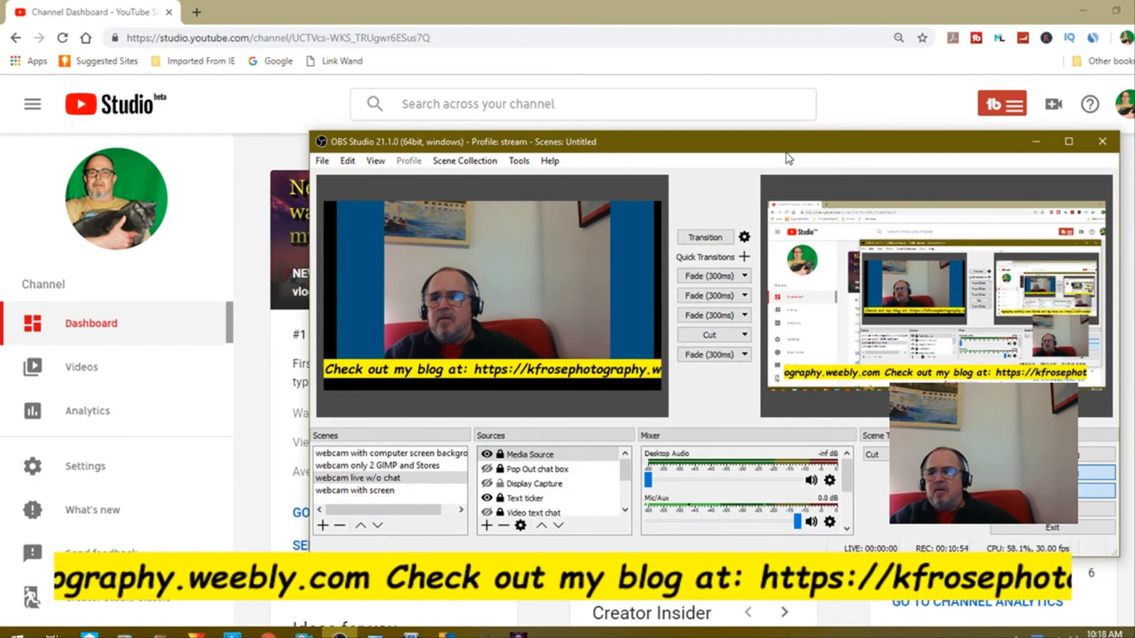
mouse_move(789, 147)
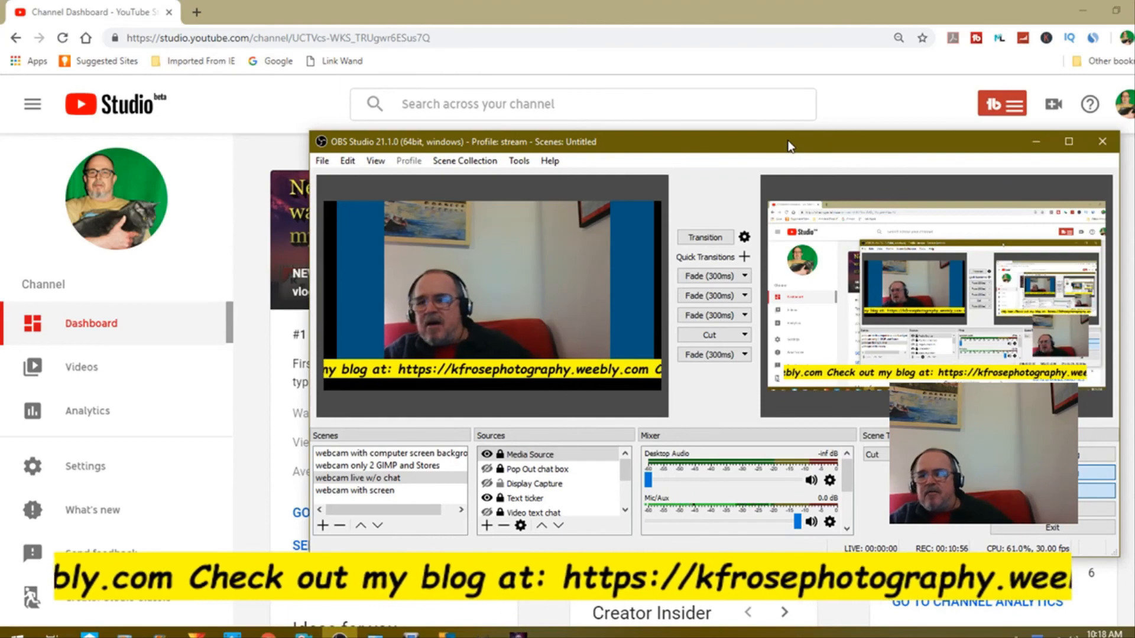